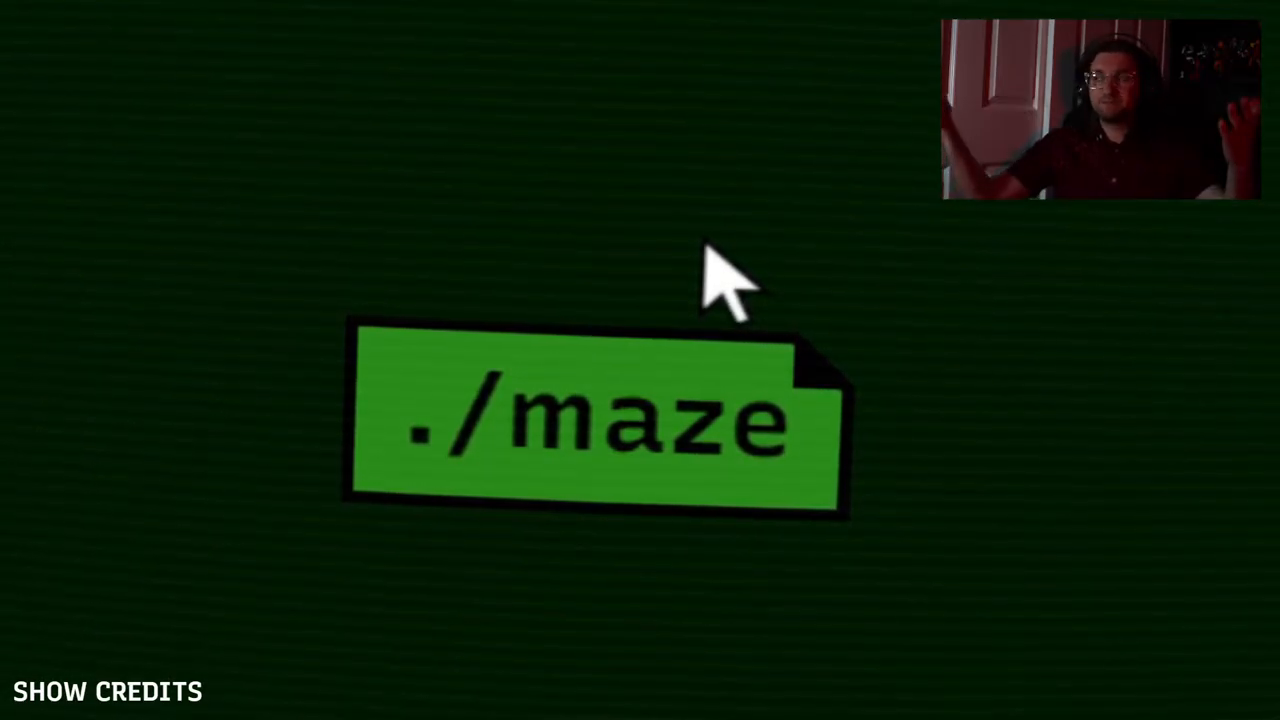
- Launch ./maze and accept the photosensitivity warning with ./proceed
left_click(596, 420)
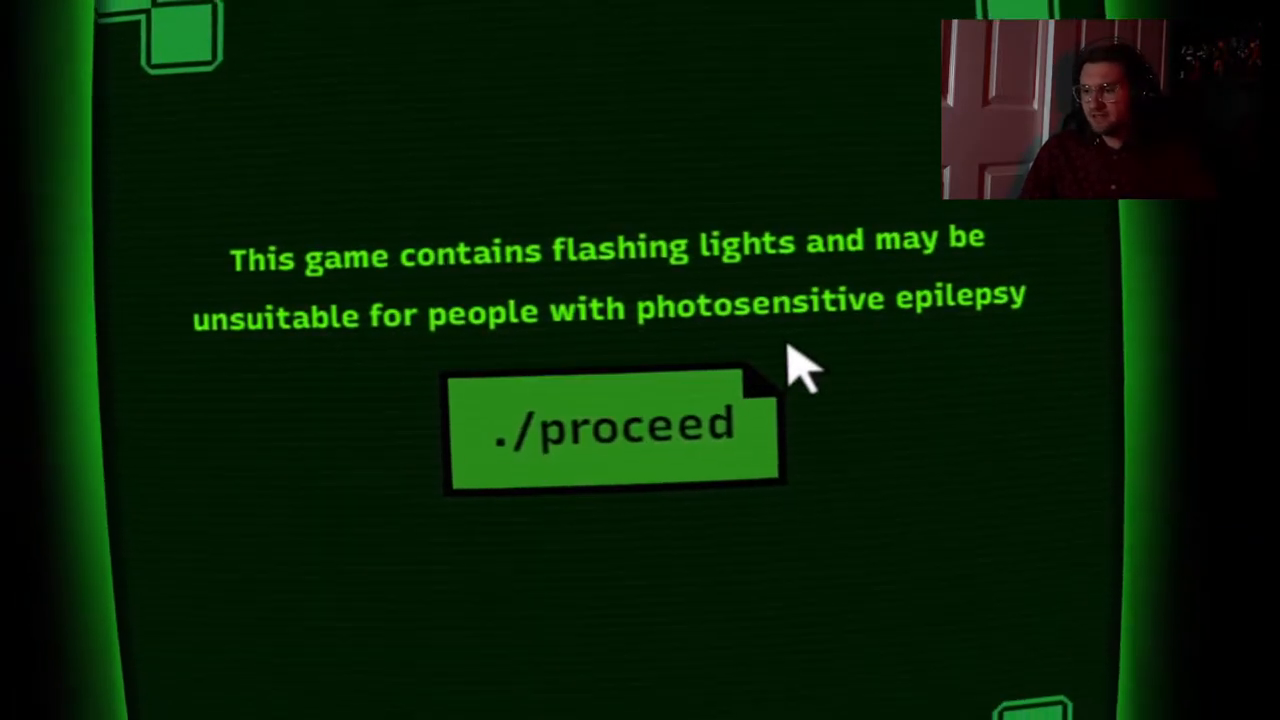
left_click(610, 424)
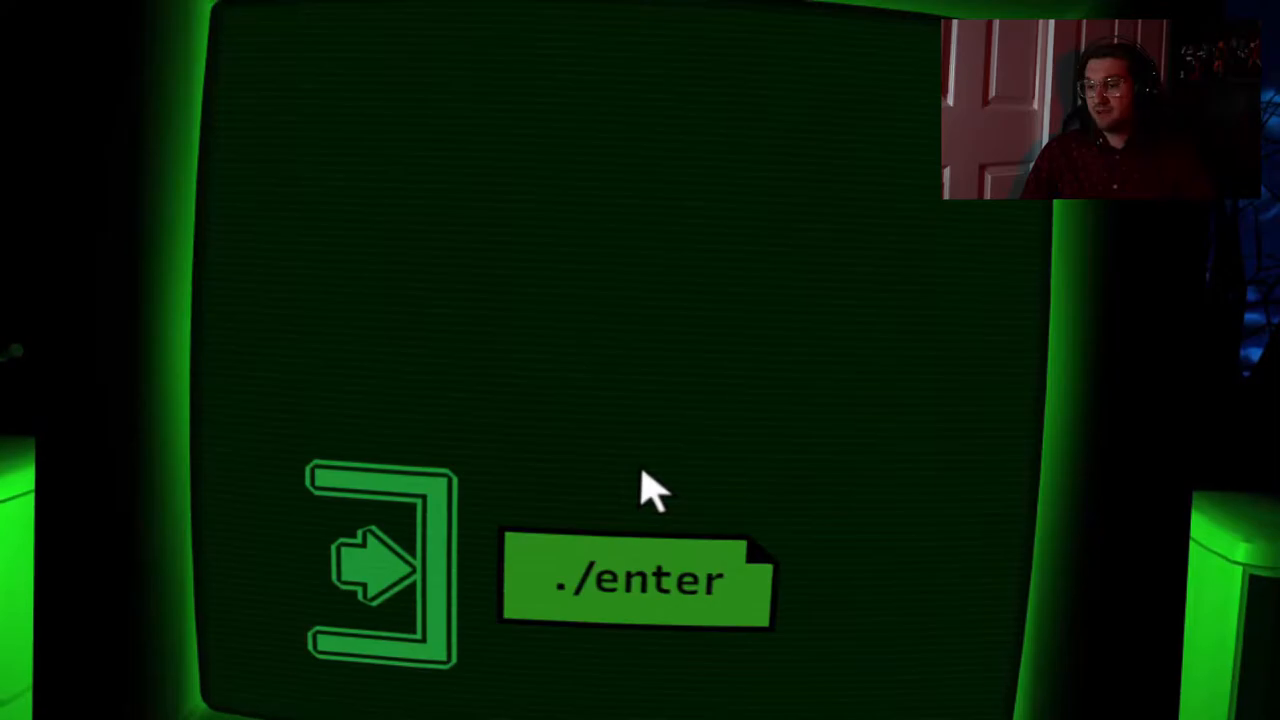
- Enter the first maze, descend, and enter the next two mazes until the larger one appears
left_click(640, 580)
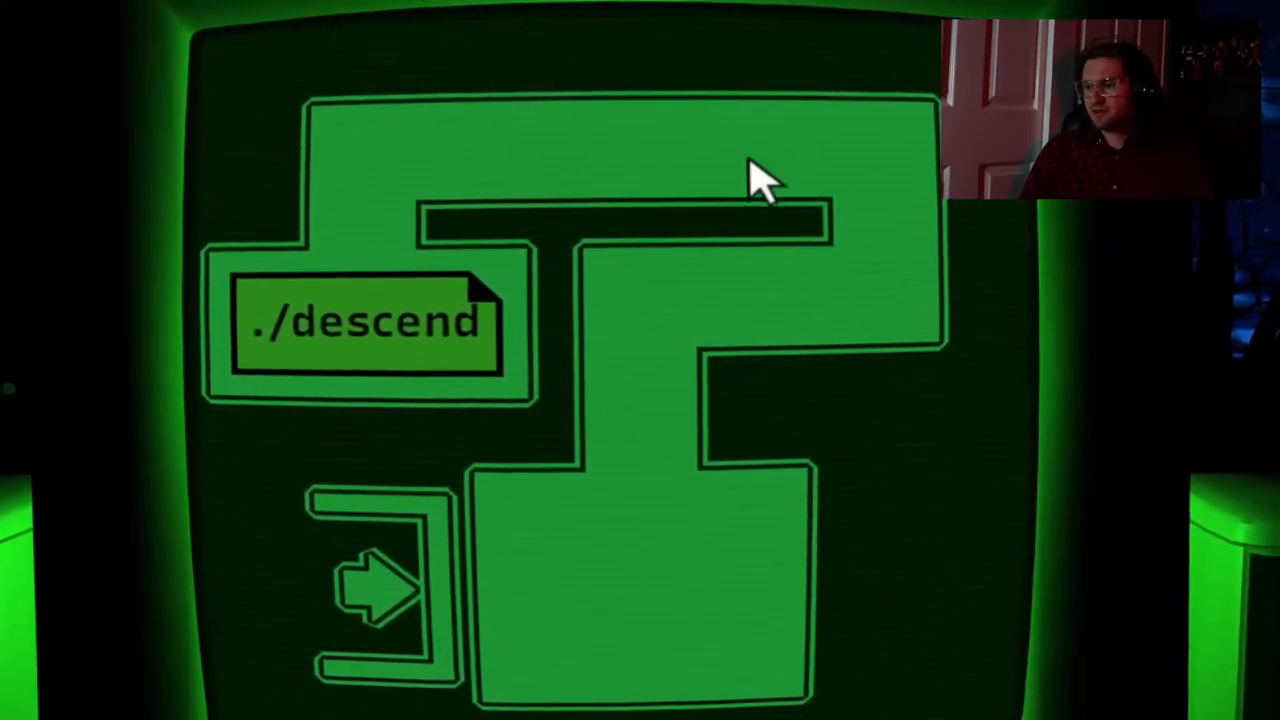
left_click(364, 320)
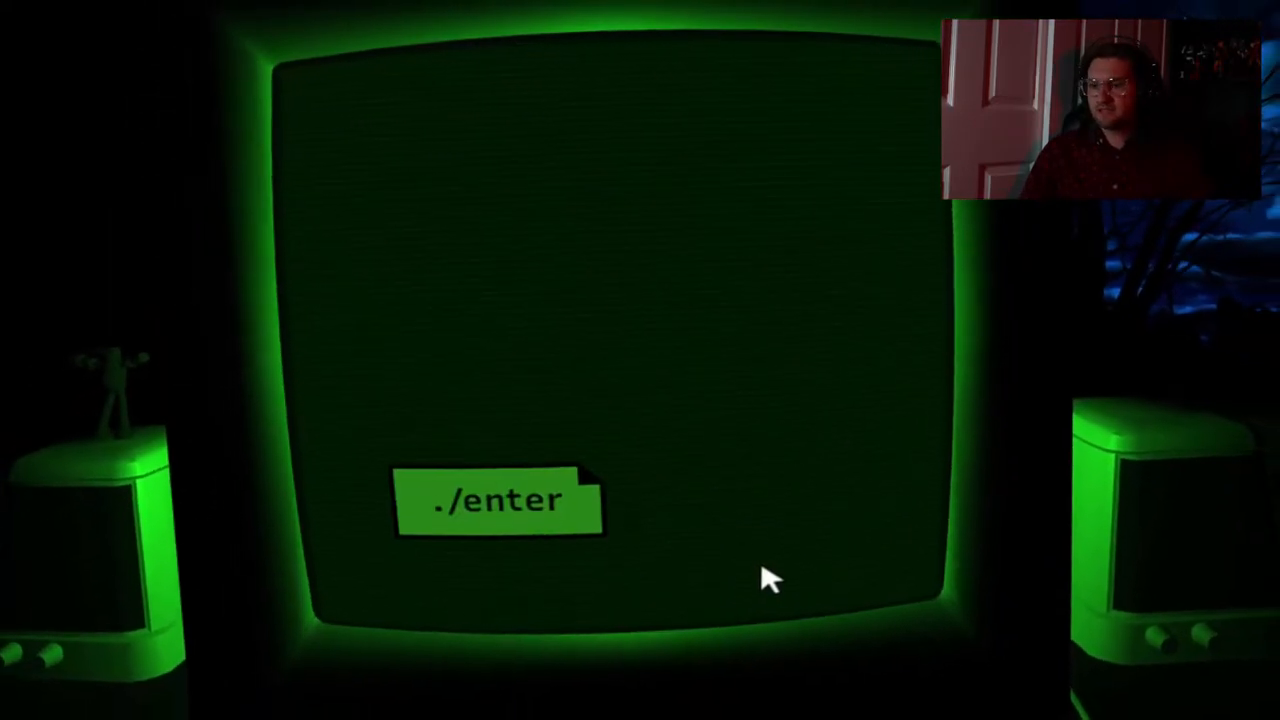
left_click(498, 500)
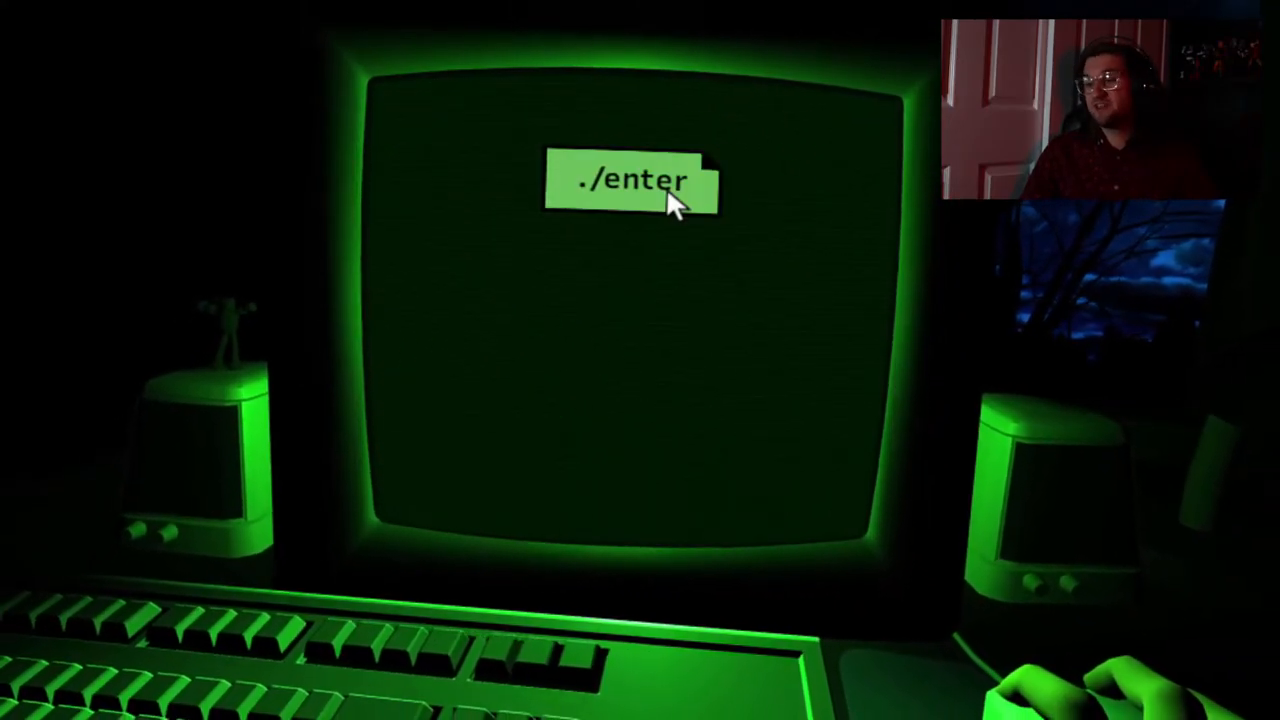
left_click(628, 182)
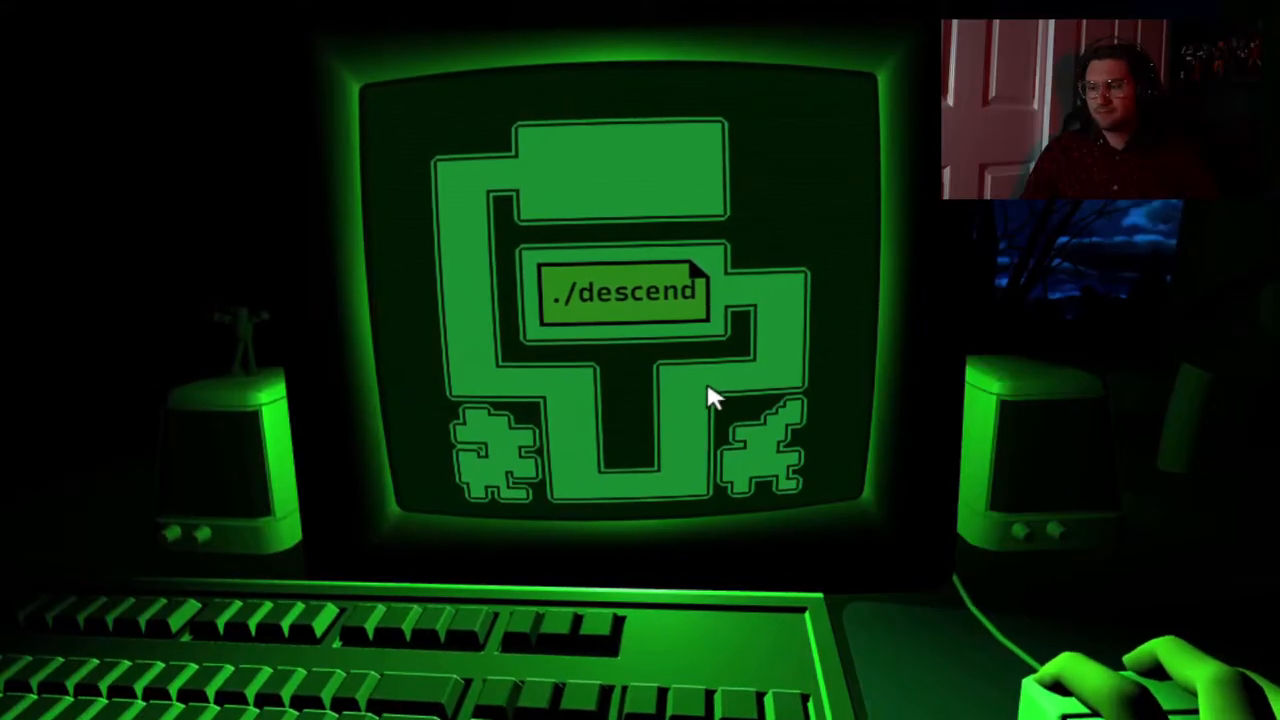
- Descend from the third maze and answer yes to the 'are you alone?' question
left_click(620, 292)
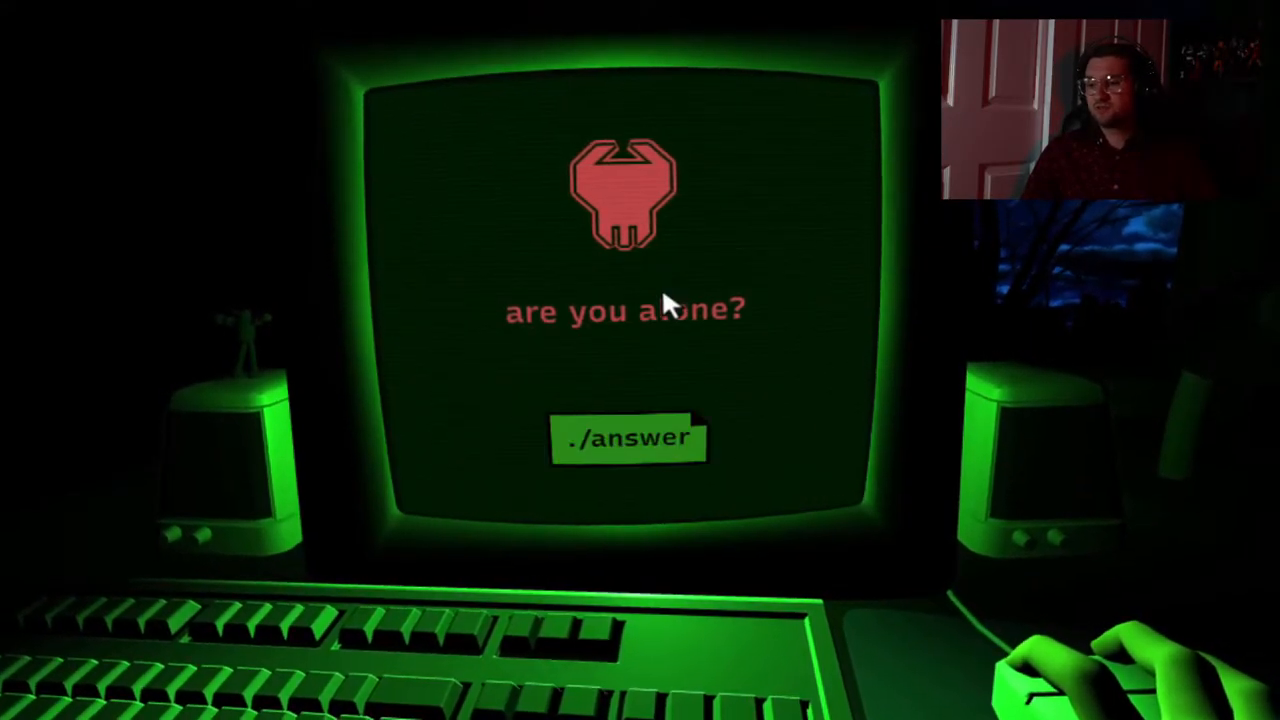
left_click(628, 438)
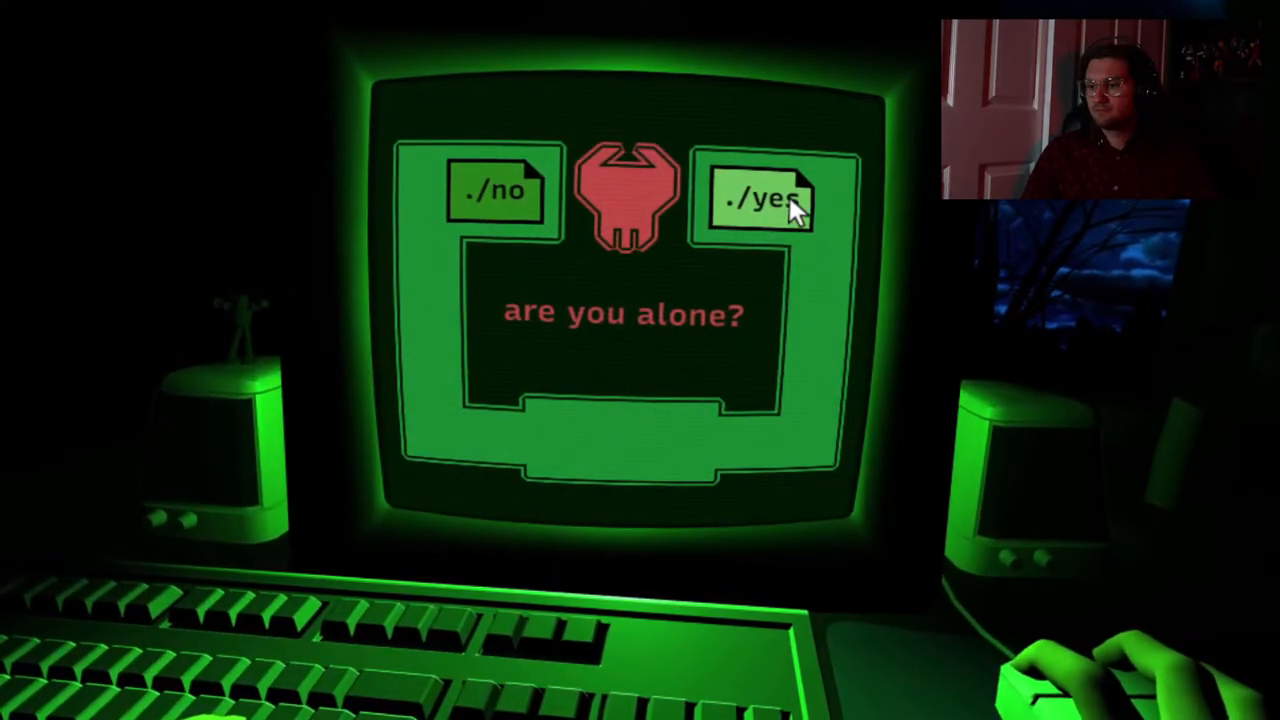
left_click(762, 198)
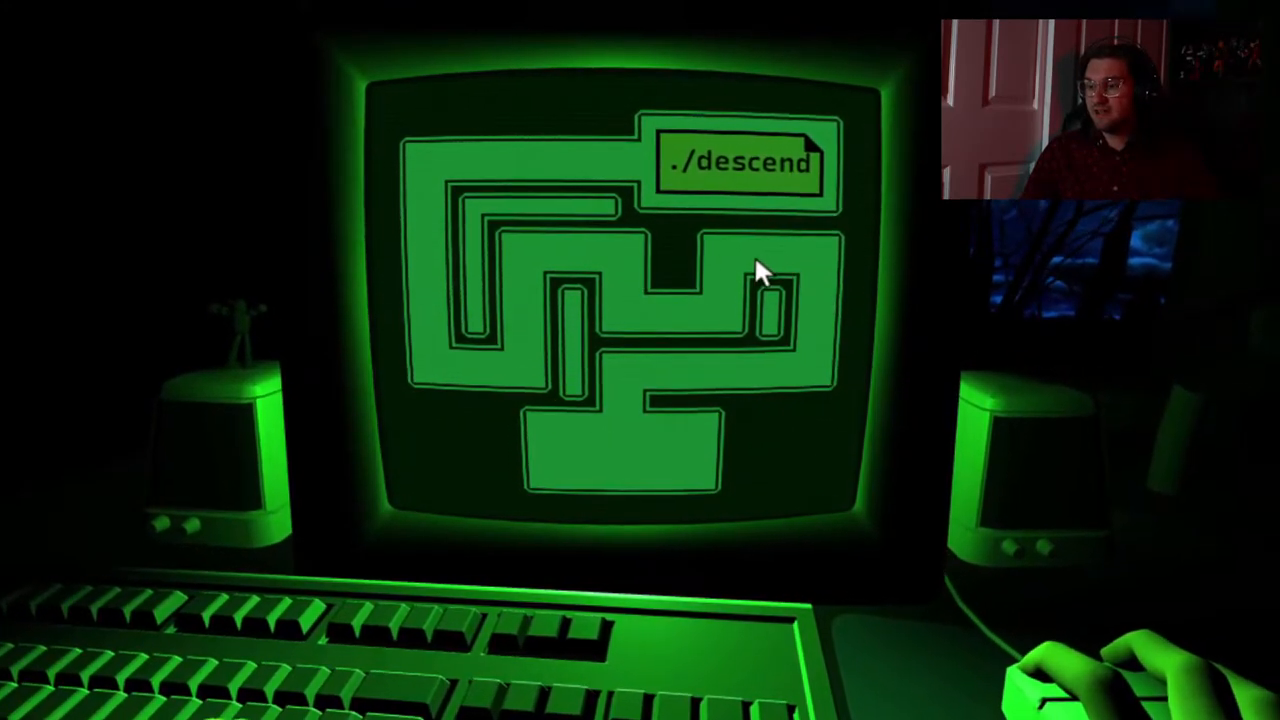
- Descend the winding maze and enter through the two dark entrance screens that follow
left_click(740, 164)
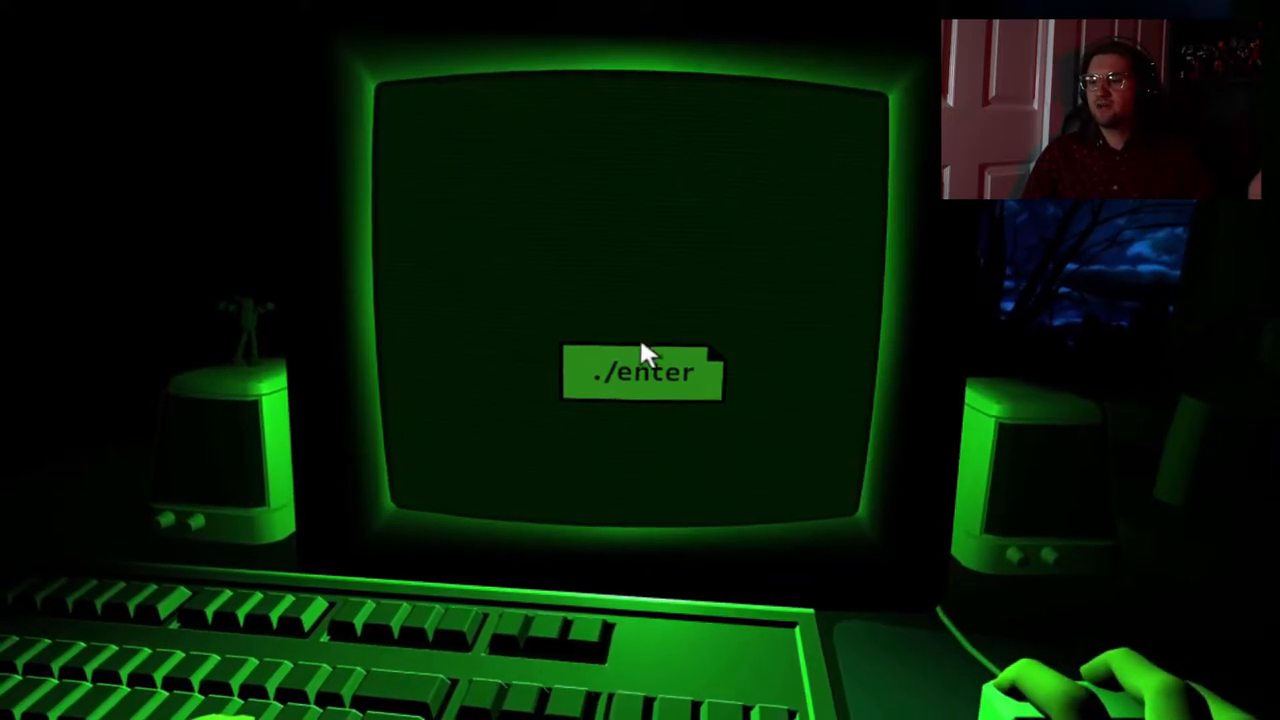
left_click(642, 374)
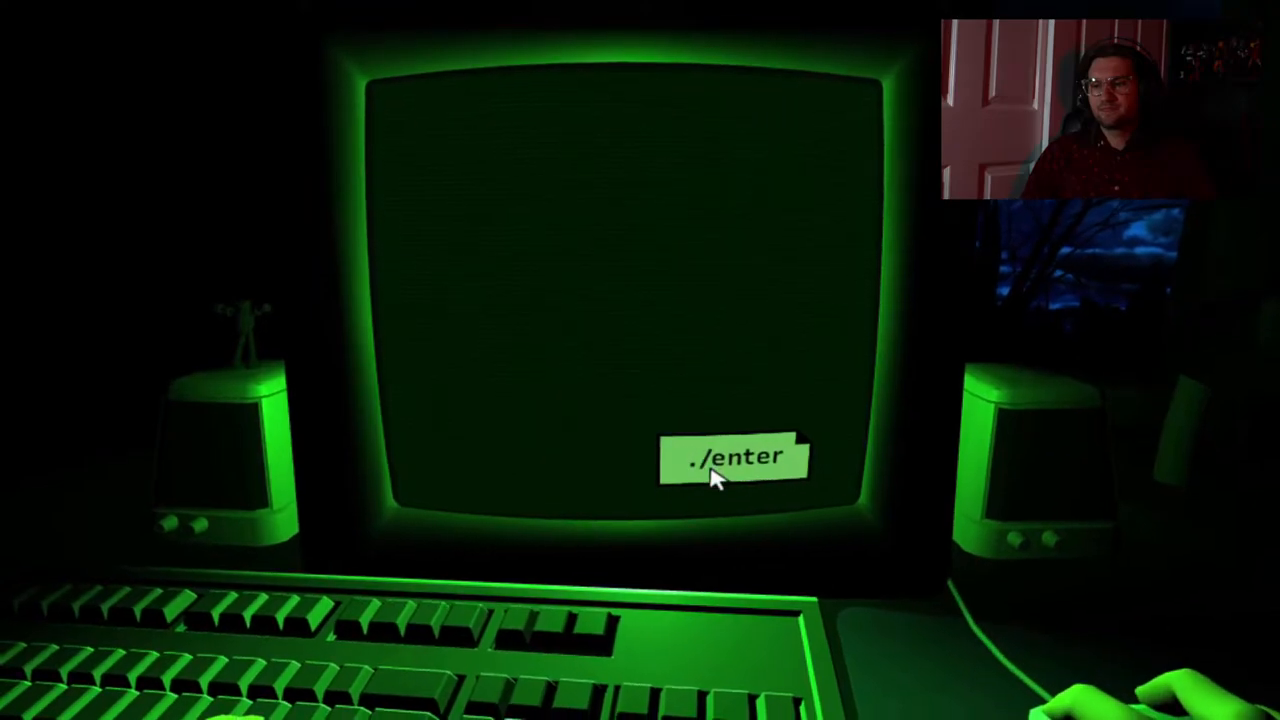
left_click(732, 456)
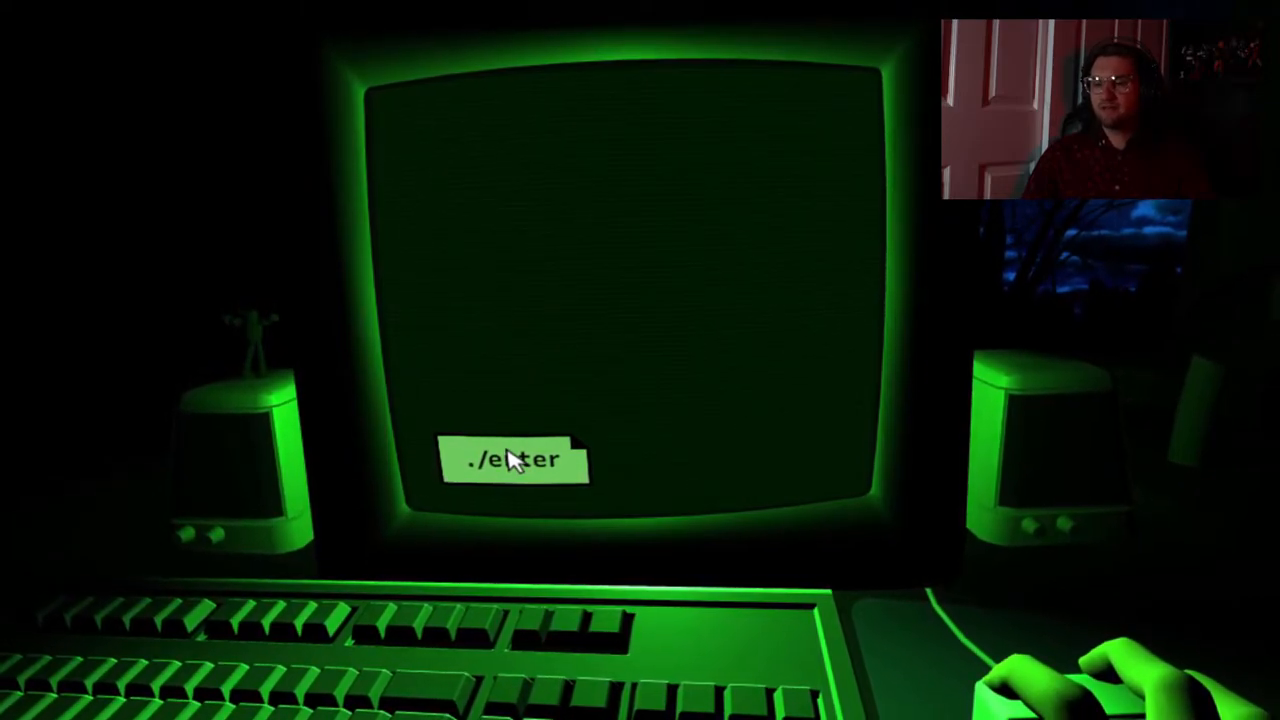
- Enter the key-and-lock maze, descend from it, and enter the following level
left_click(512, 458)
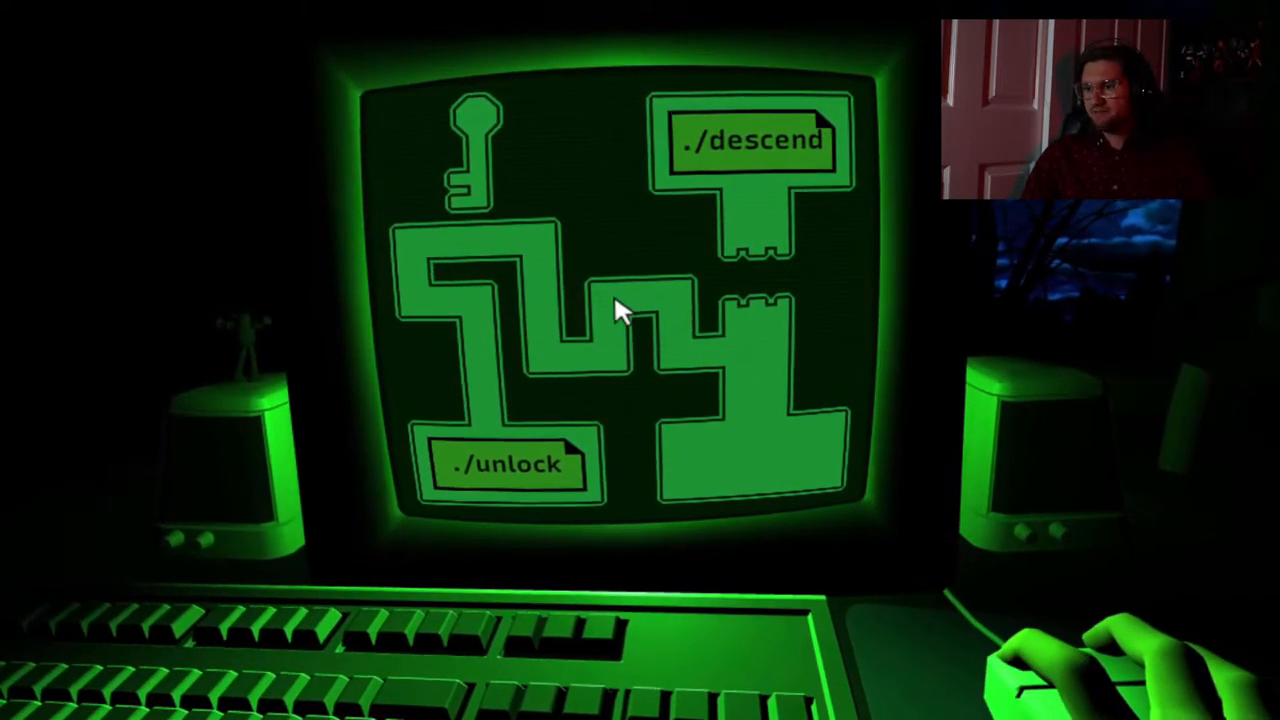
left_click(760, 450)
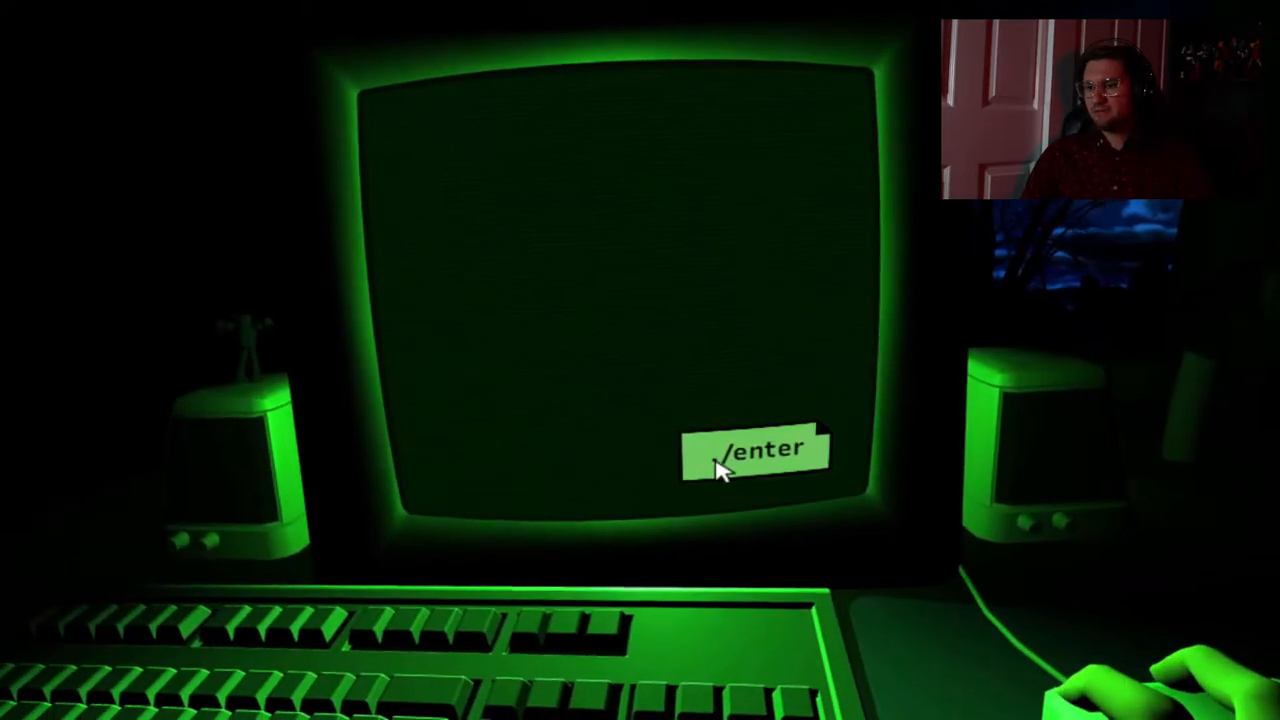
left_click(756, 450)
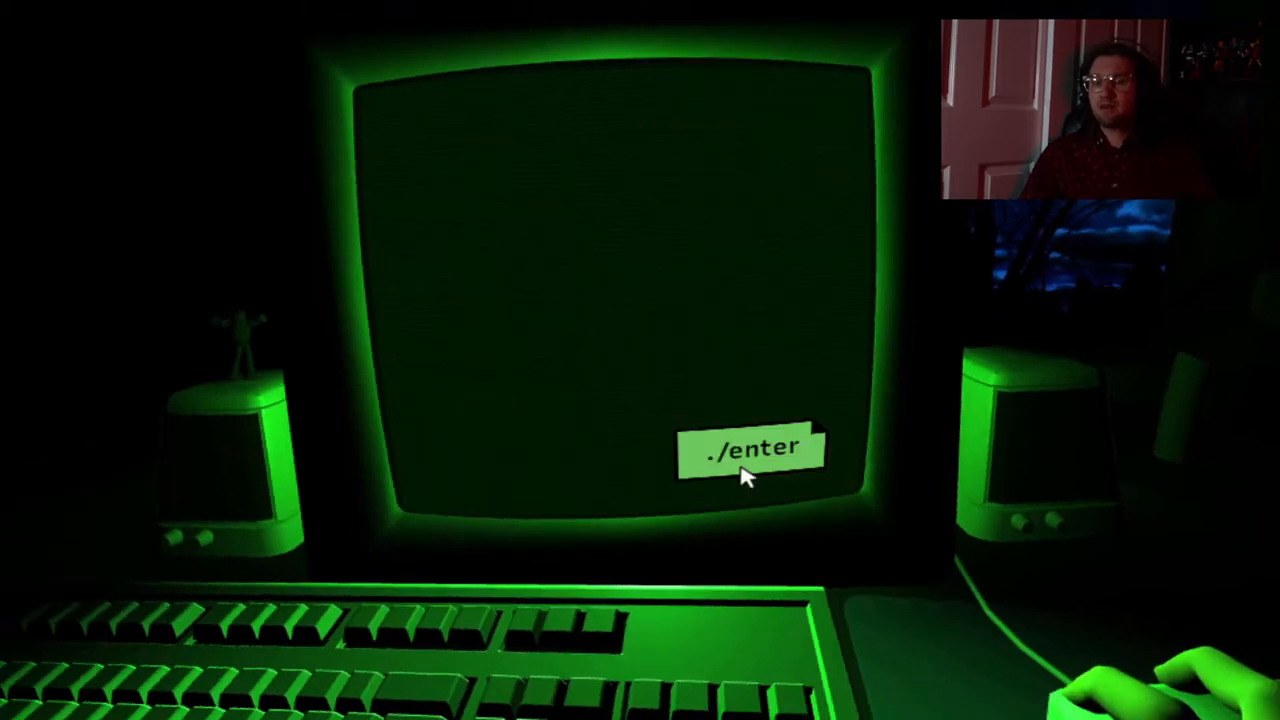
- Enter the key maze again, unlock its route, and descend to the next dark enter screen
left_click(752, 448)
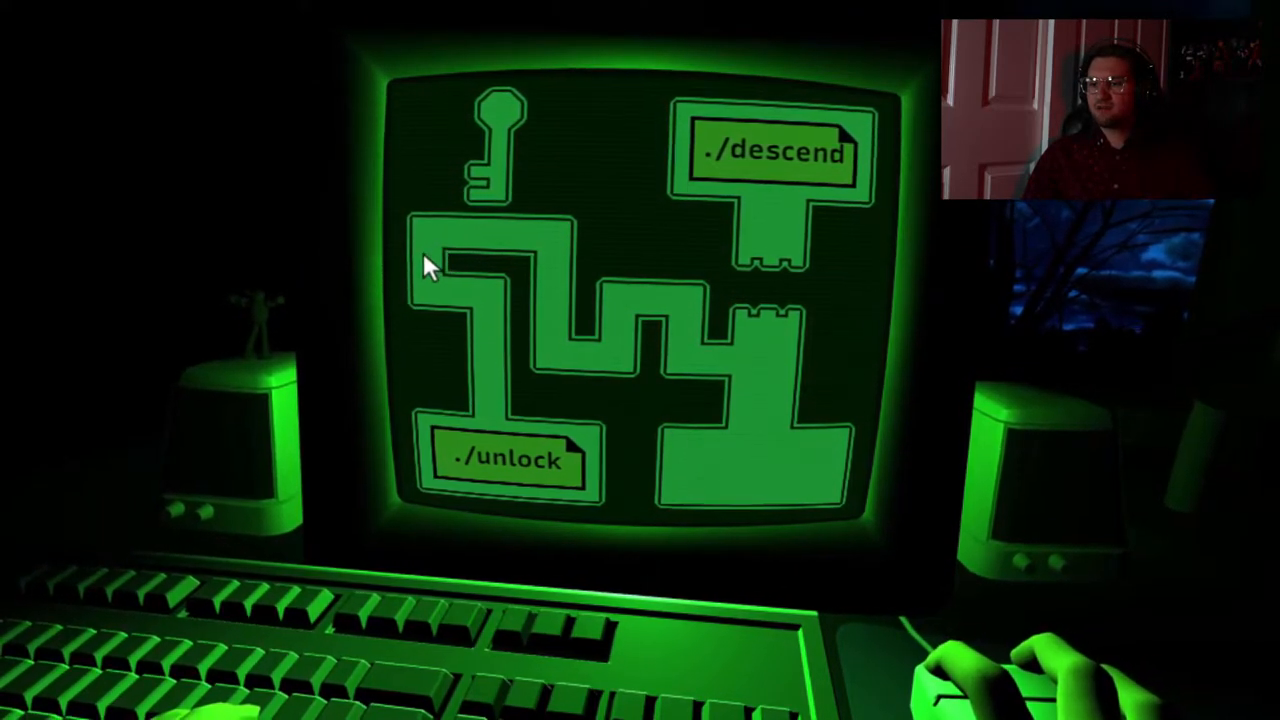
mouse_move(500, 364)
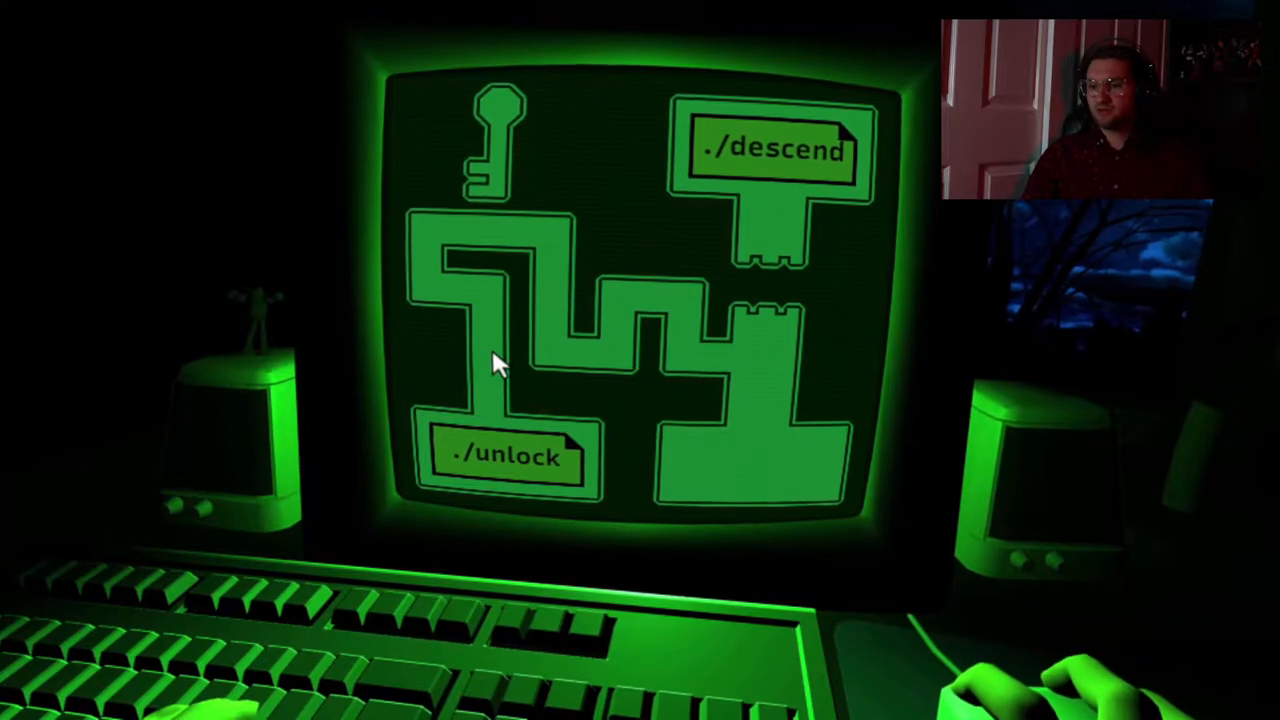
left_click(504, 456)
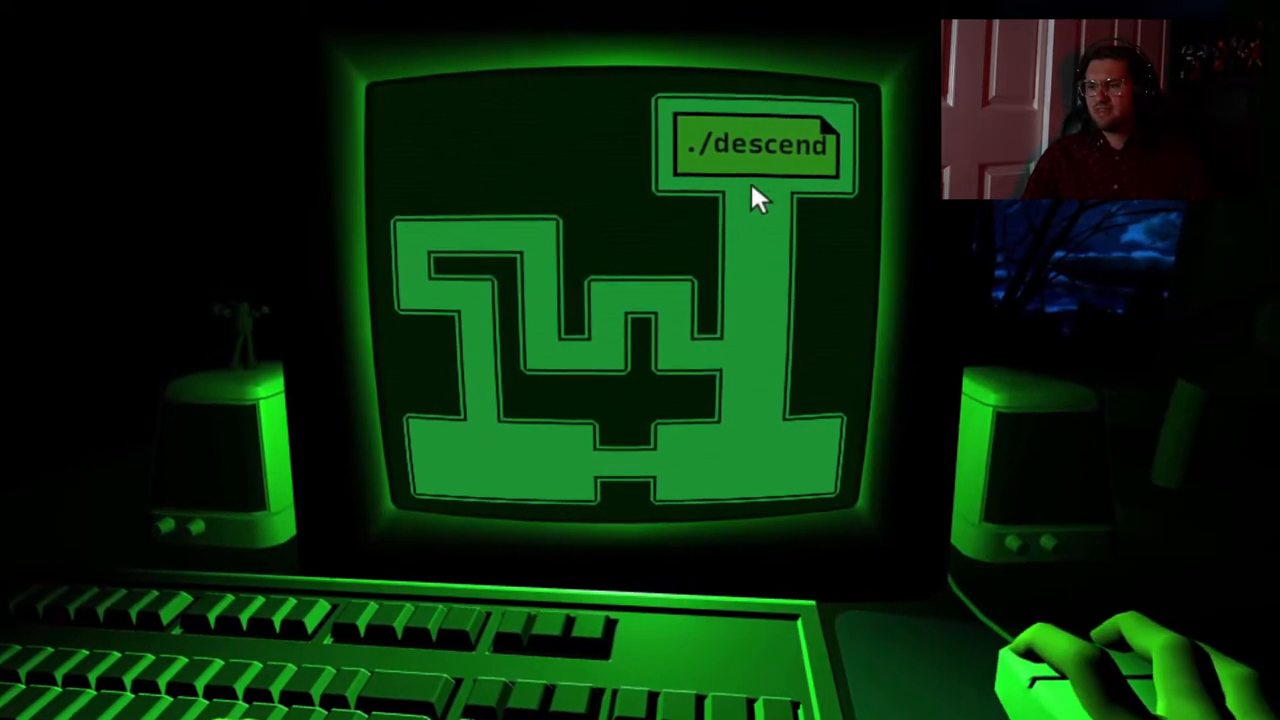
left_click(756, 144)
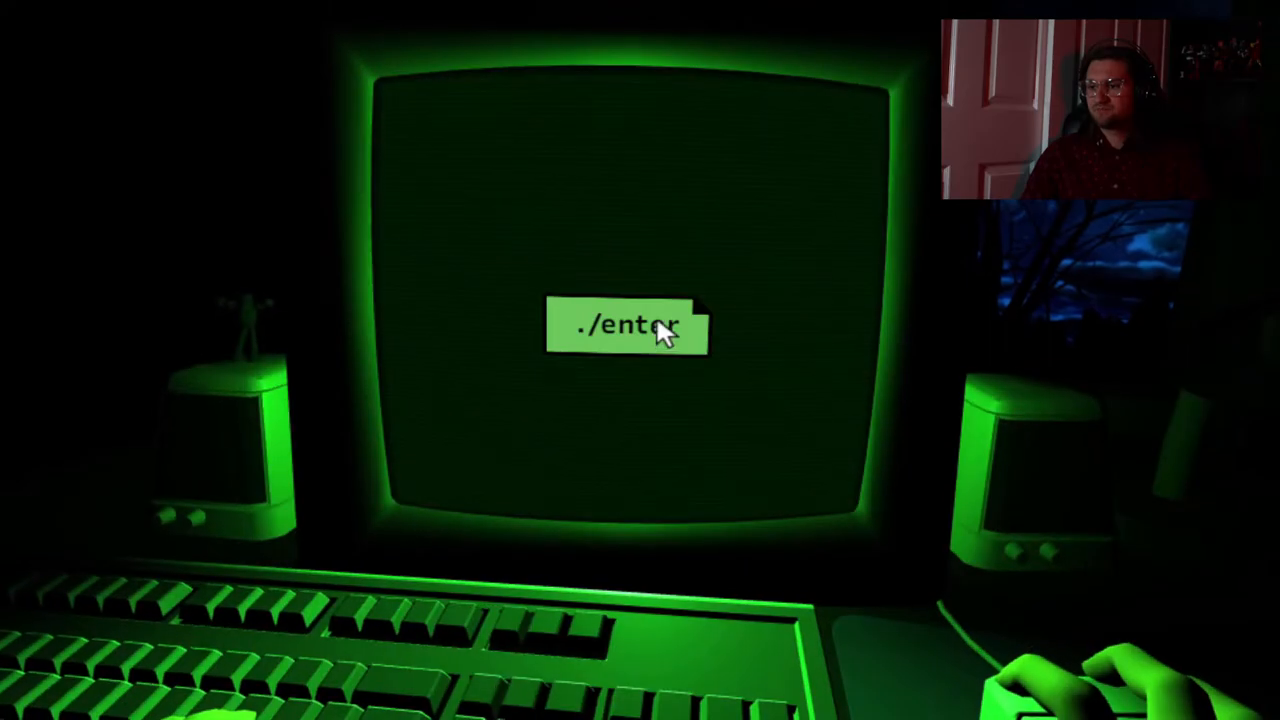
- Enter the new stage and wait until the proceed command appears beside the boat-like shape
left_click(626, 326)
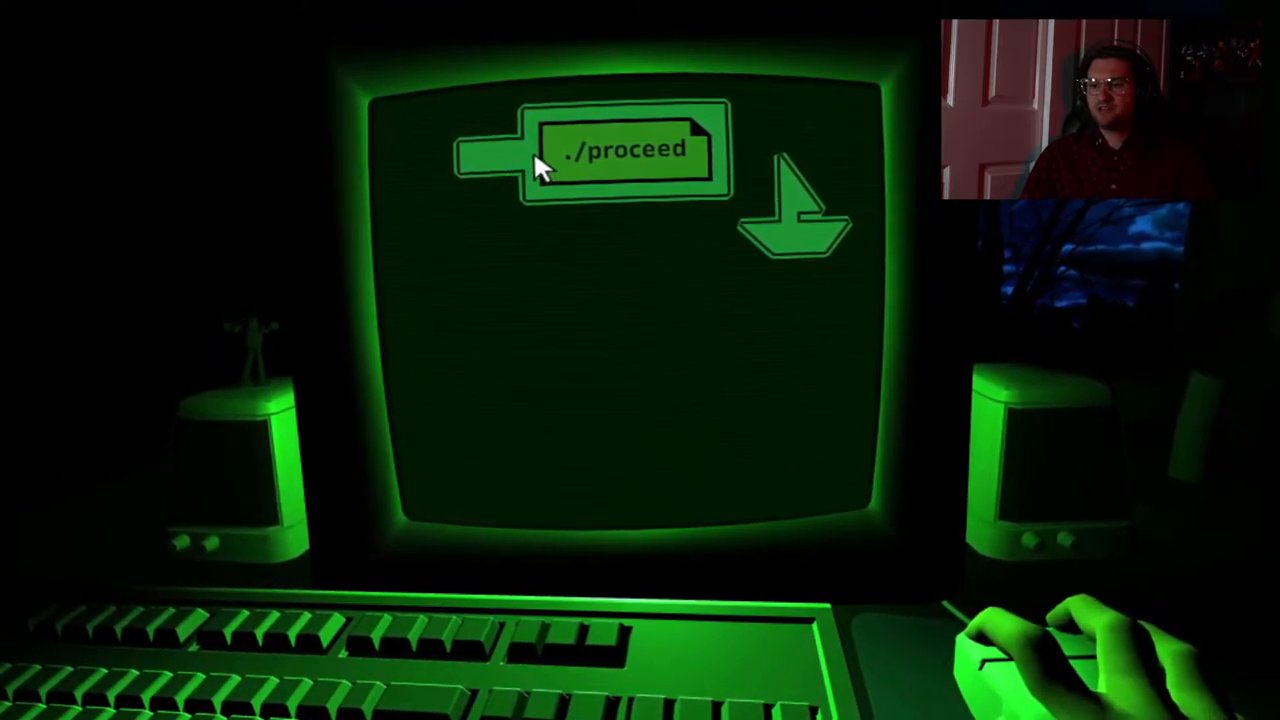
- Proceed past the arrow screen and enter twice to load the cross-shaped maze
left_click(620, 152)
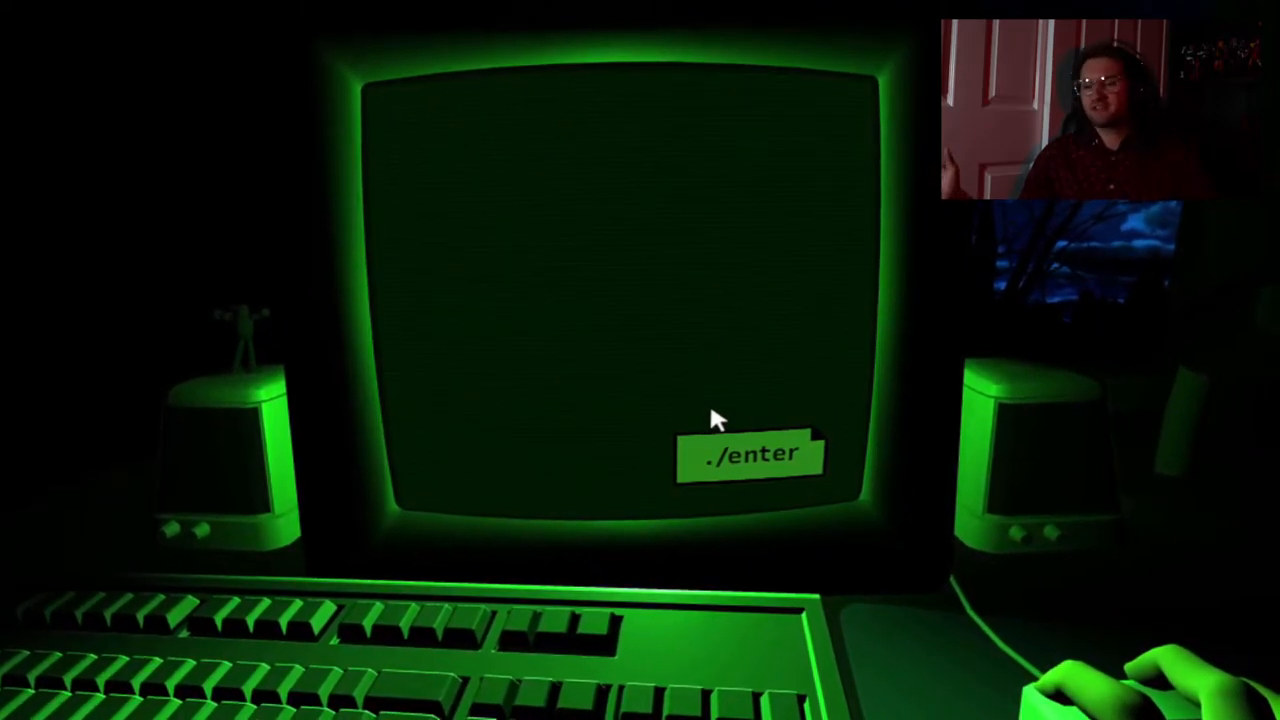
left_click(750, 454)
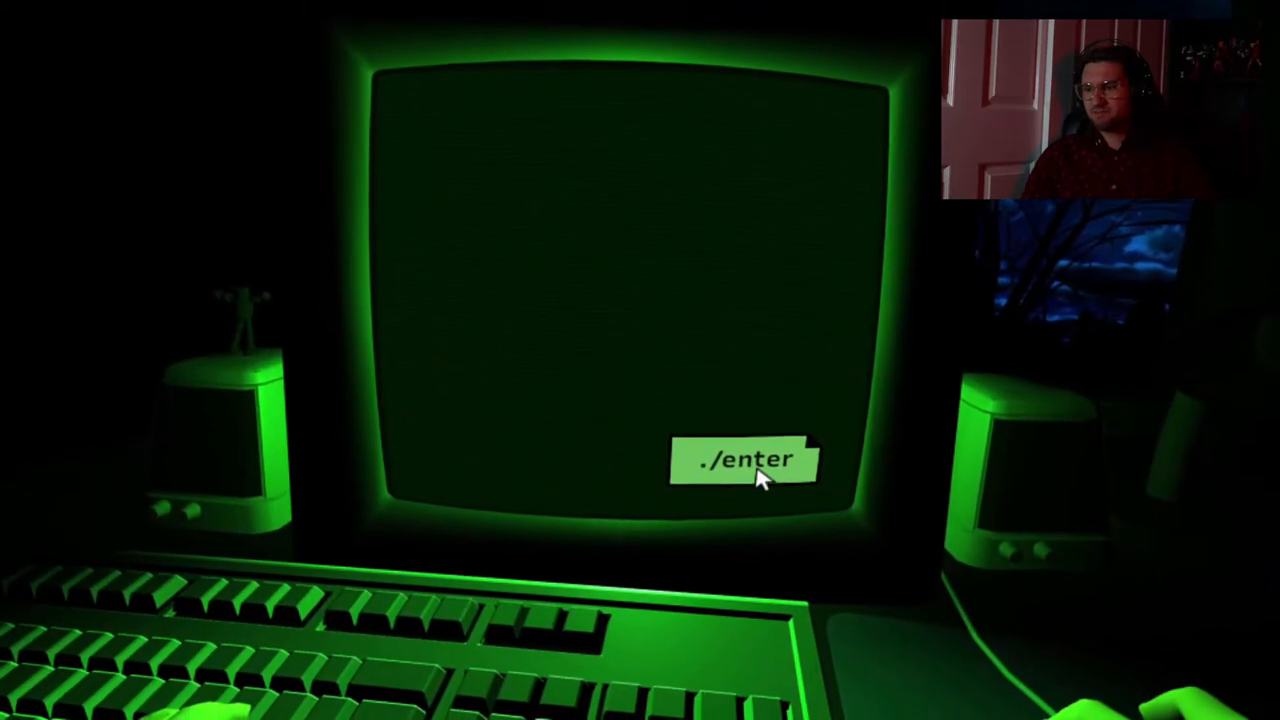
left_click(744, 462)
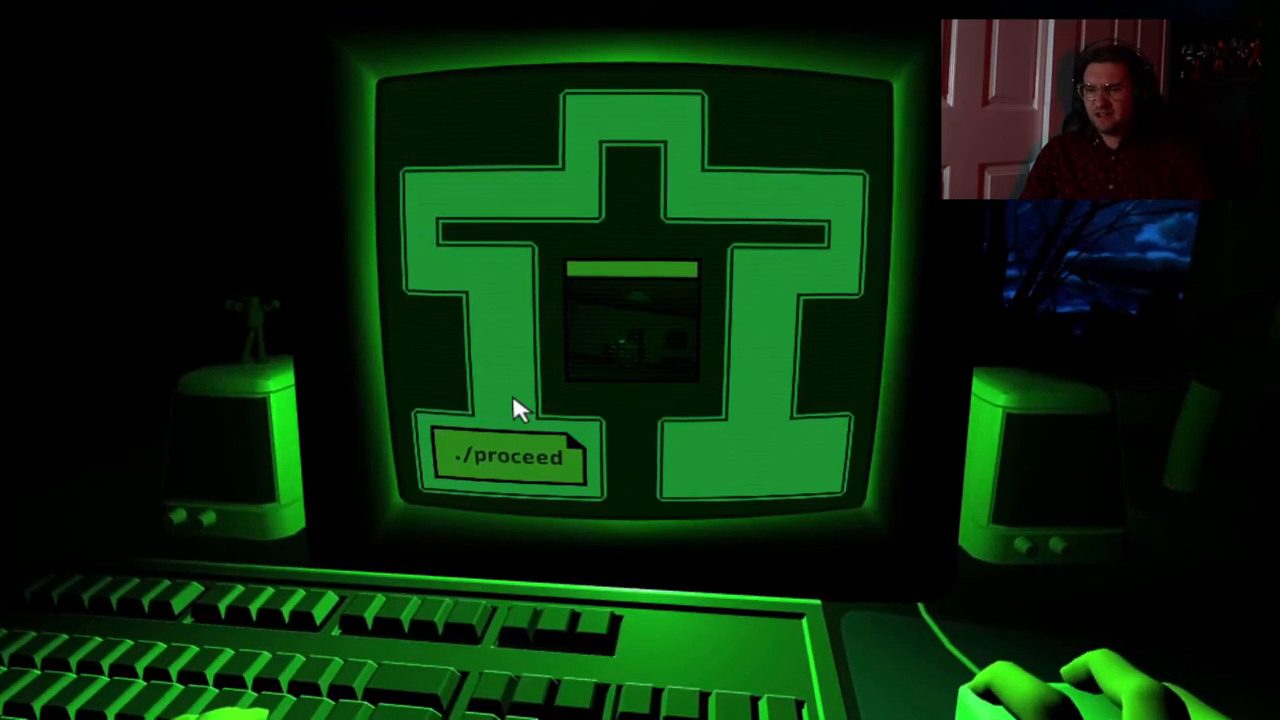
- Proceed out of the cross-shaped maze, confirming it, then enter below the room view
left_click(510, 458)
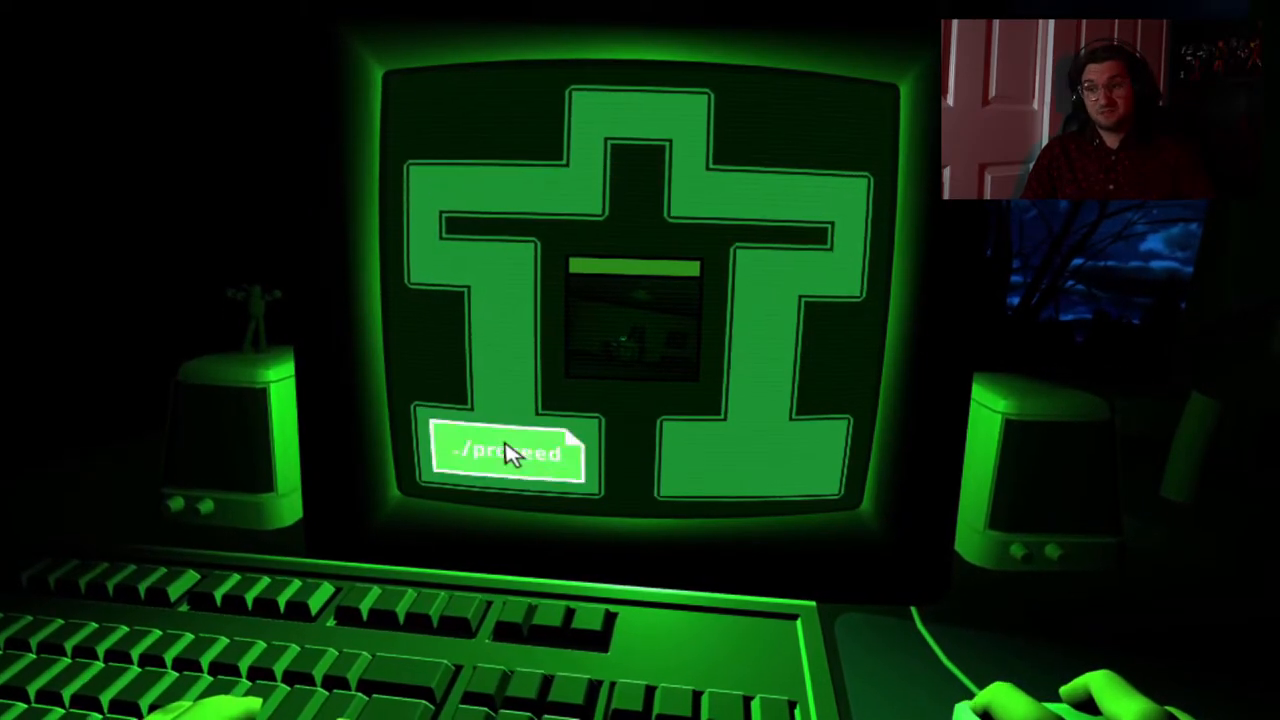
left_click(504, 450)
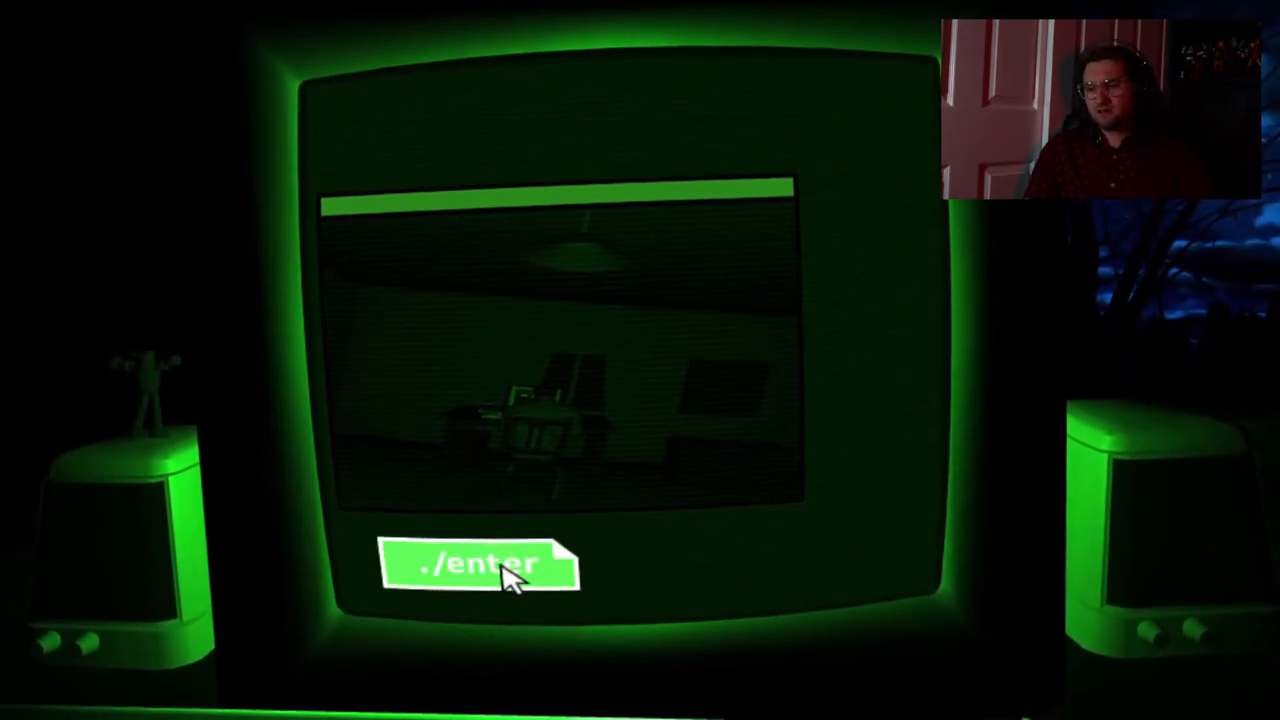
left_click(480, 564)
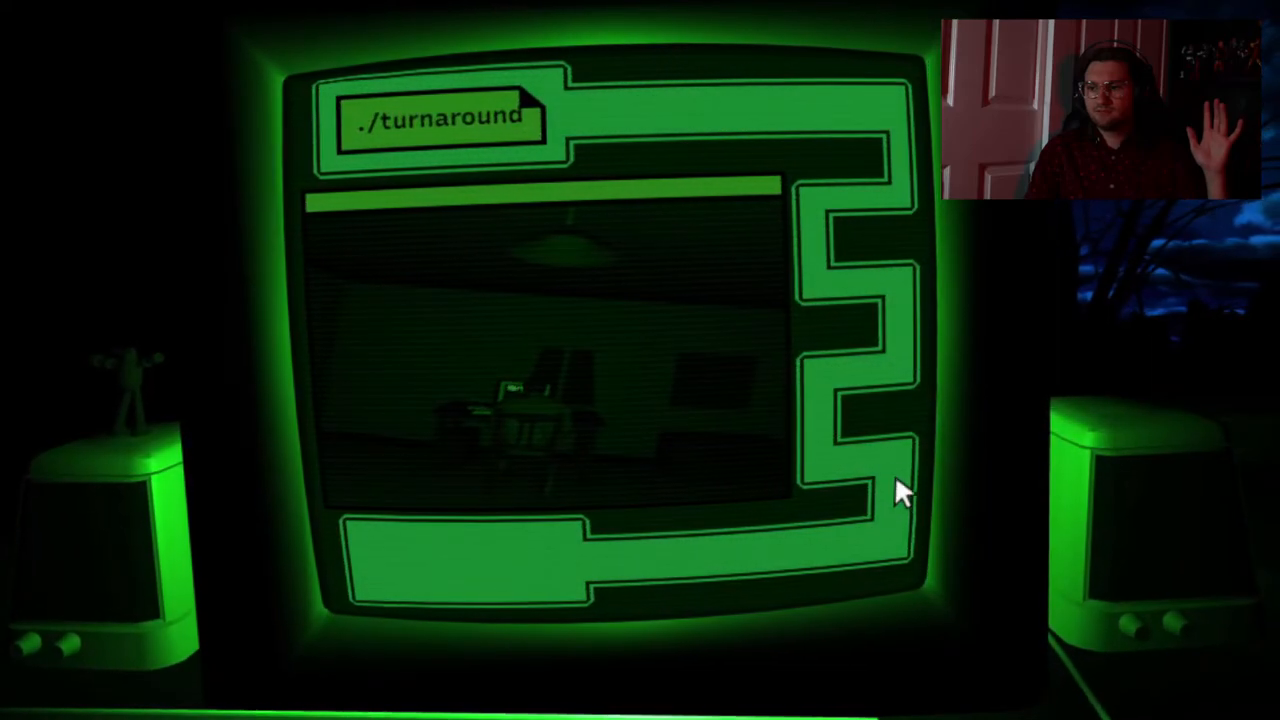
- Use ./turnaround at the end of the green maze to face the room behind
left_click(440, 118)
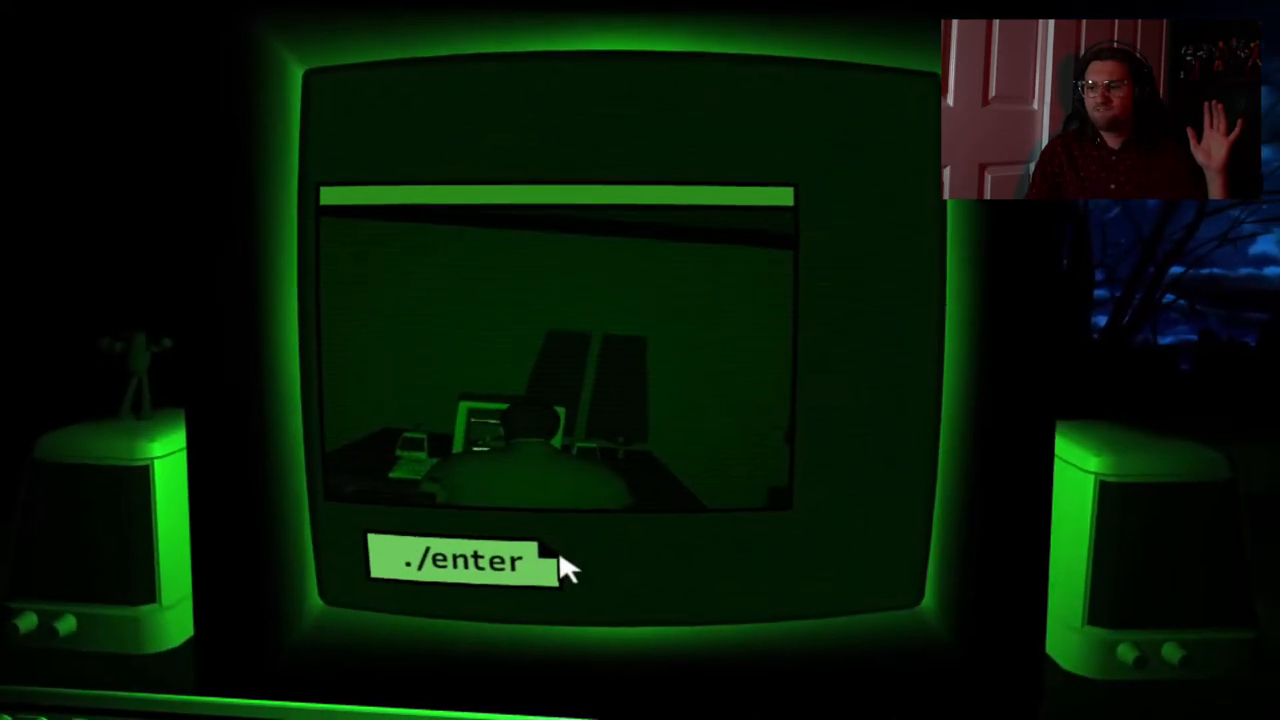
- Advance through the room view toward the desk and monitors
left_click(464, 560)
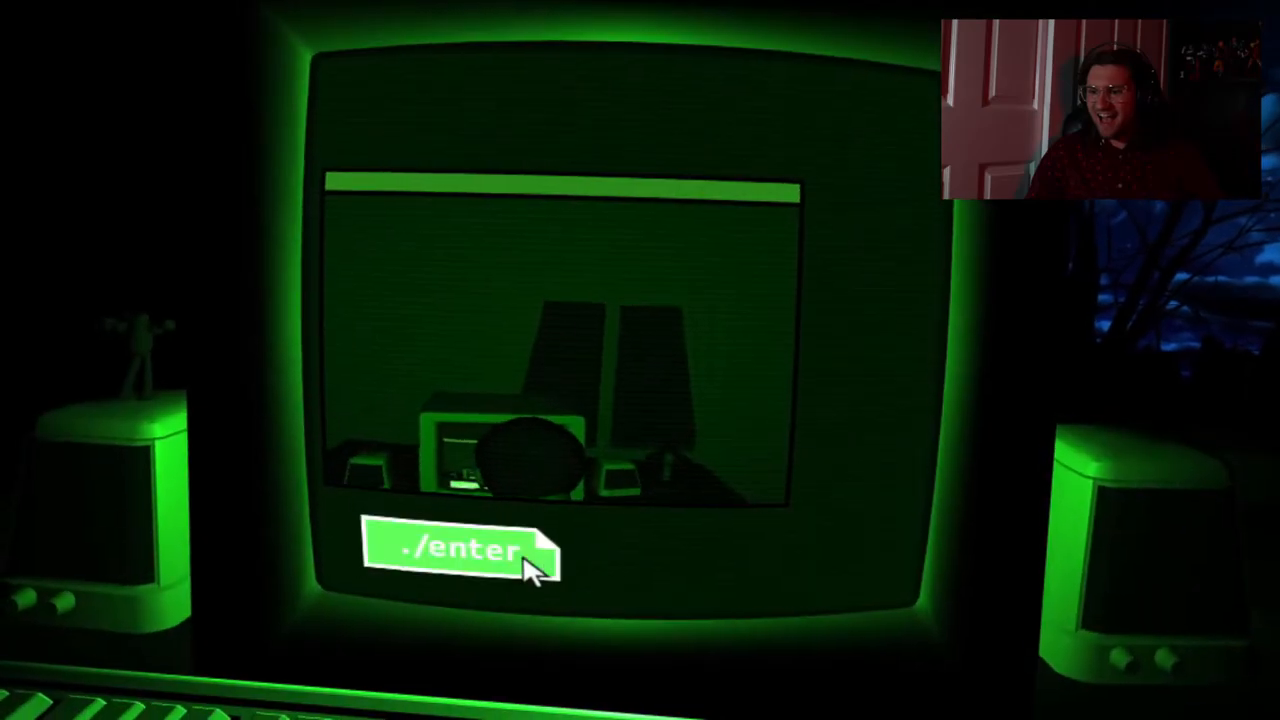
left_click(460, 550)
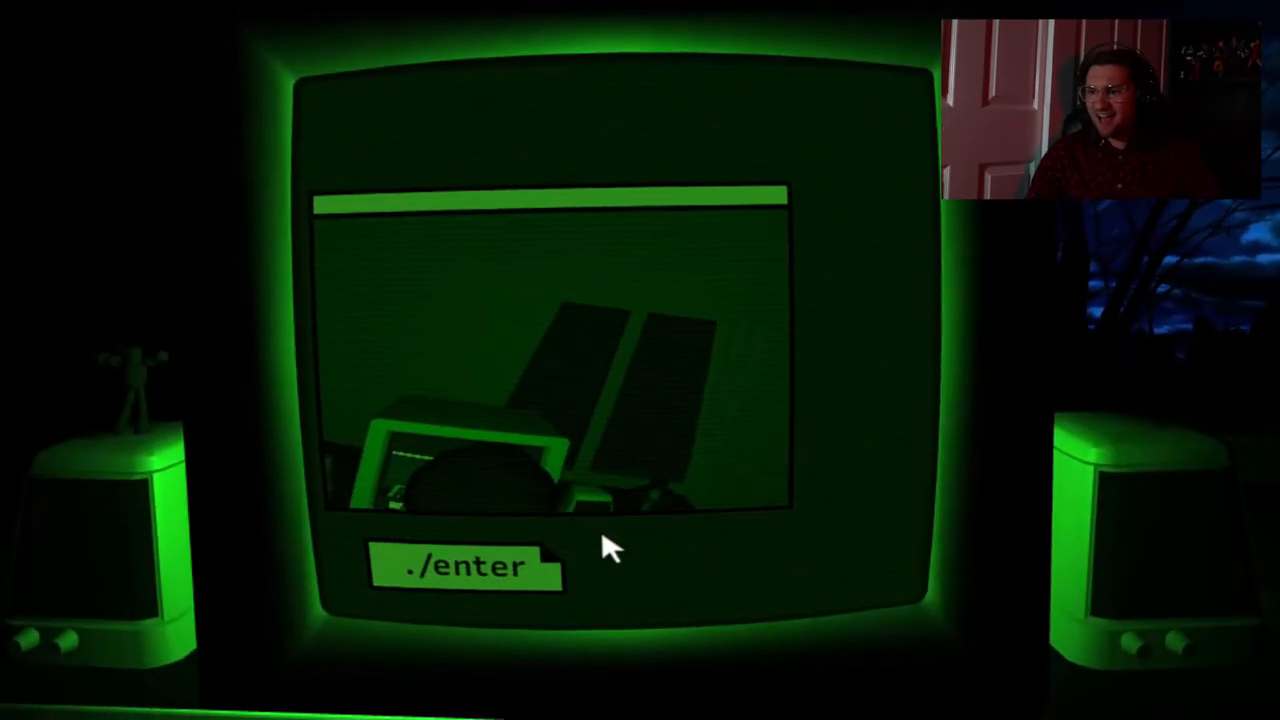
left_click(464, 568)
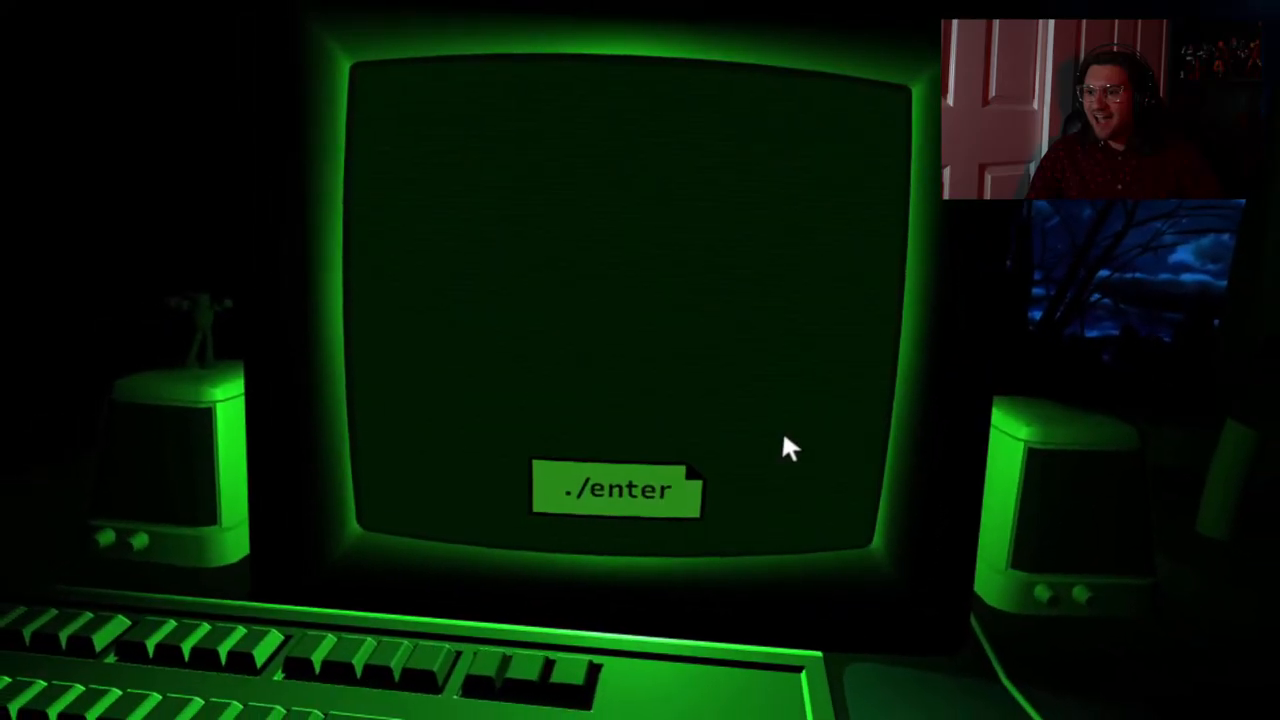
- Start the next maze via ./enter, follow its path to ./proceed, and reach the next ./enter prompt
left_click(614, 490)
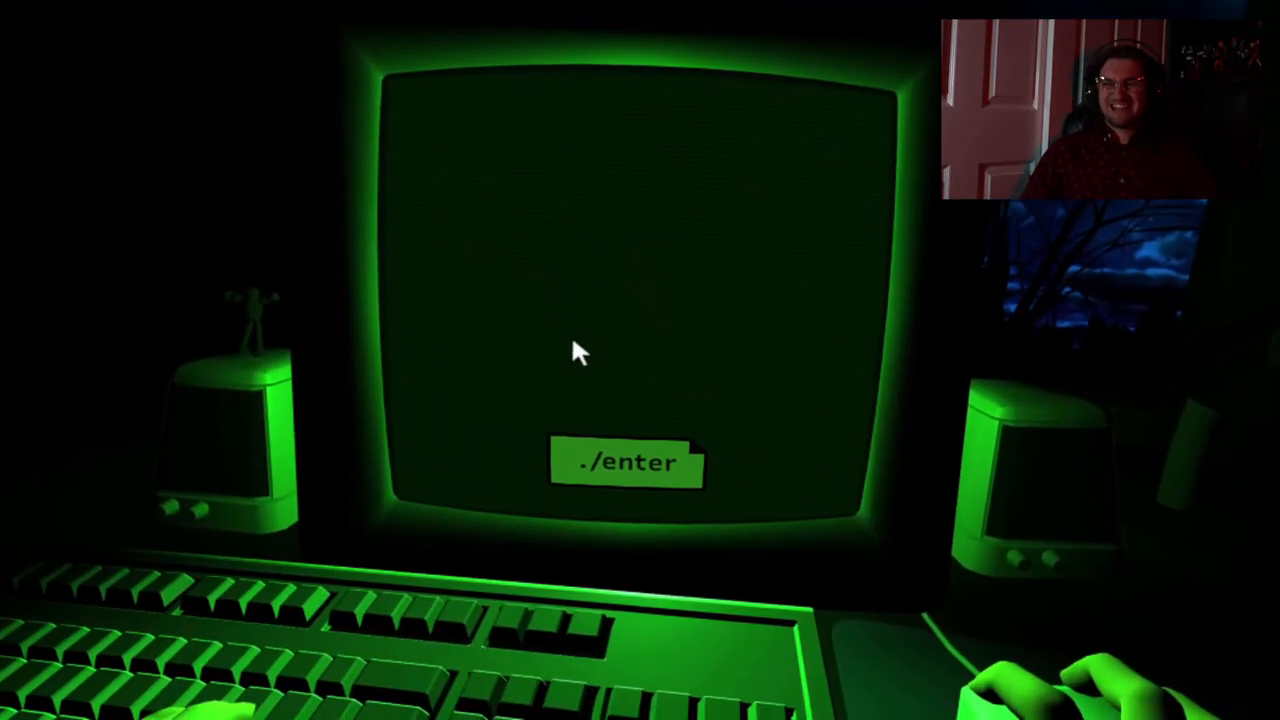
left_click(624, 464)
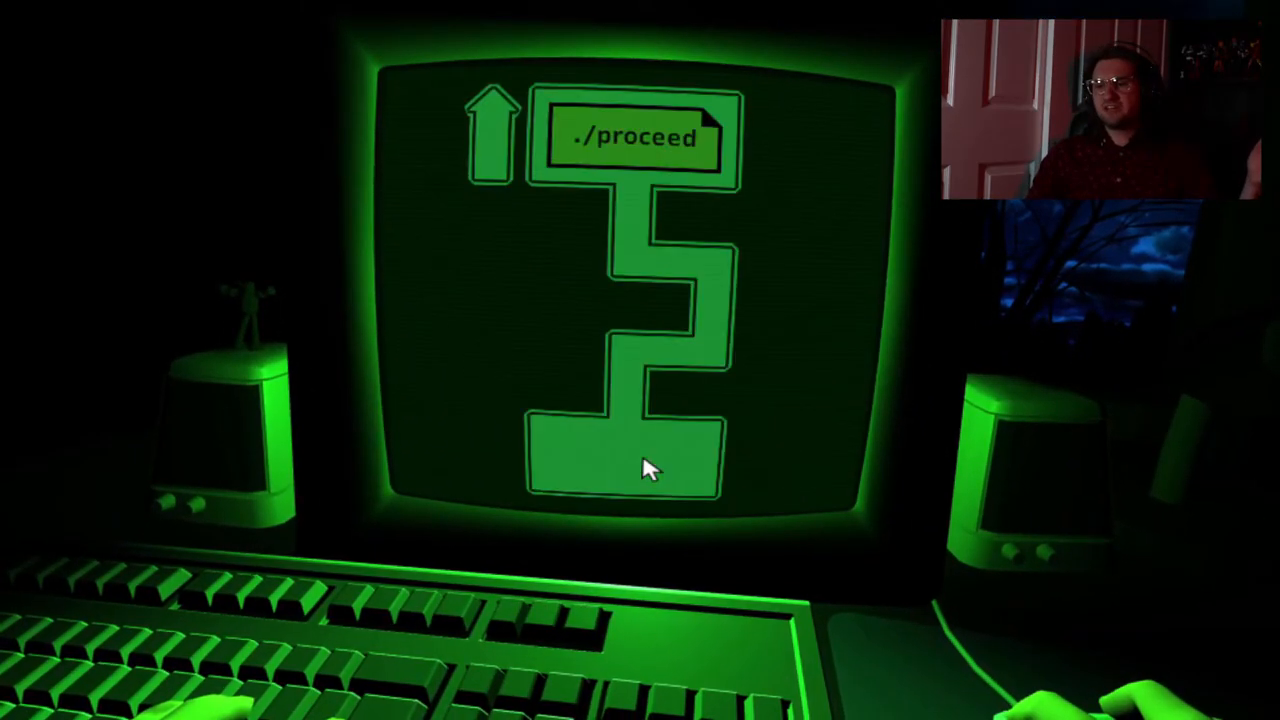
left_click(624, 460)
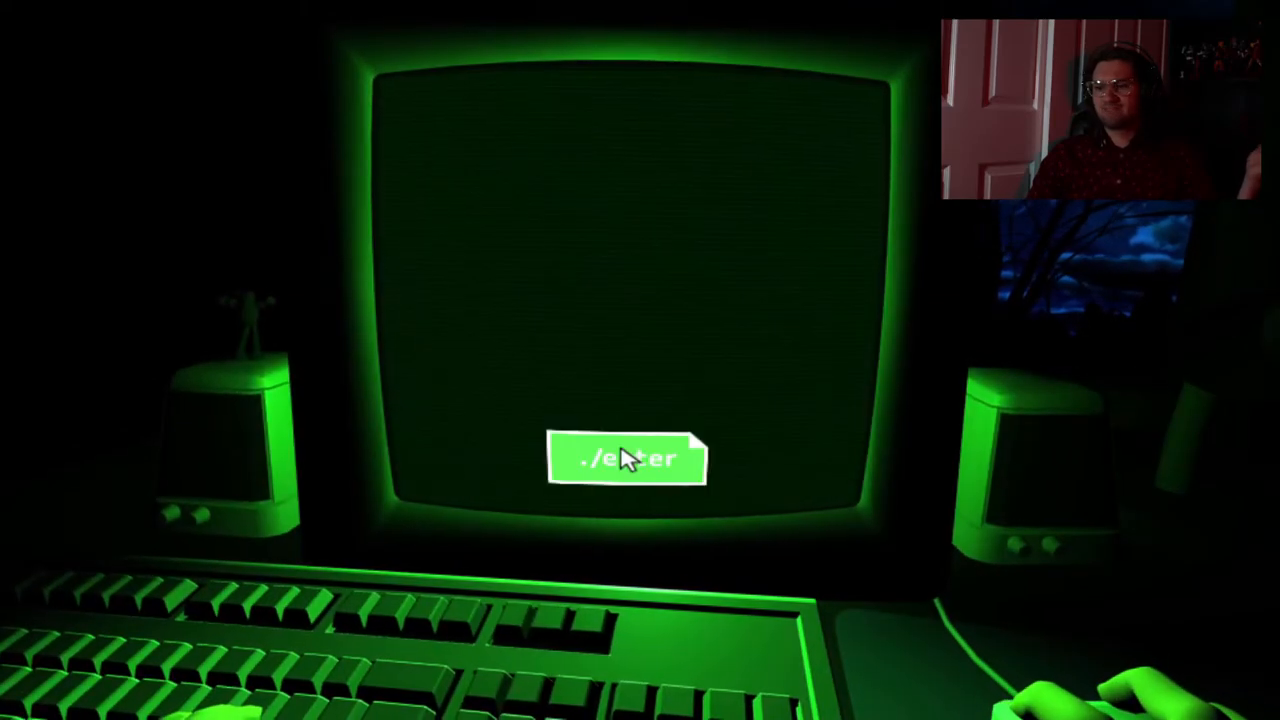
left_click(628, 458)
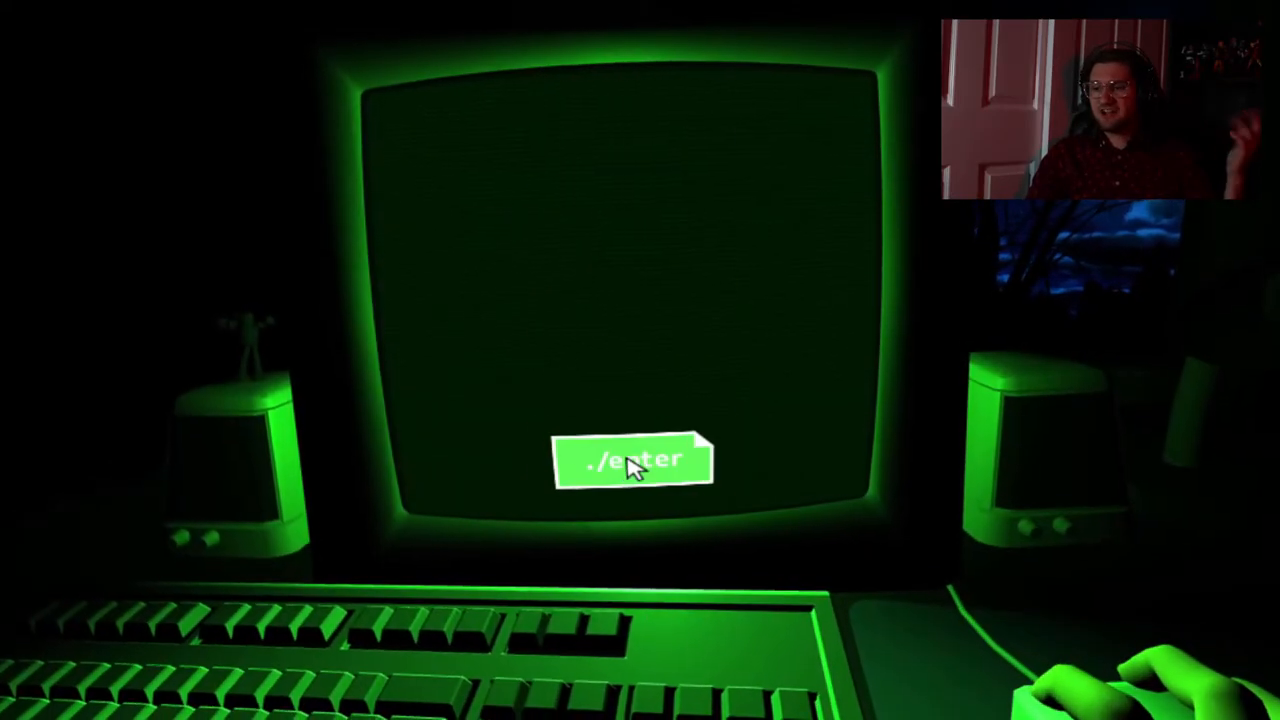
- Run two twisted mazes in a row, each from ./enter to the ./proceed box
left_click(634, 460)
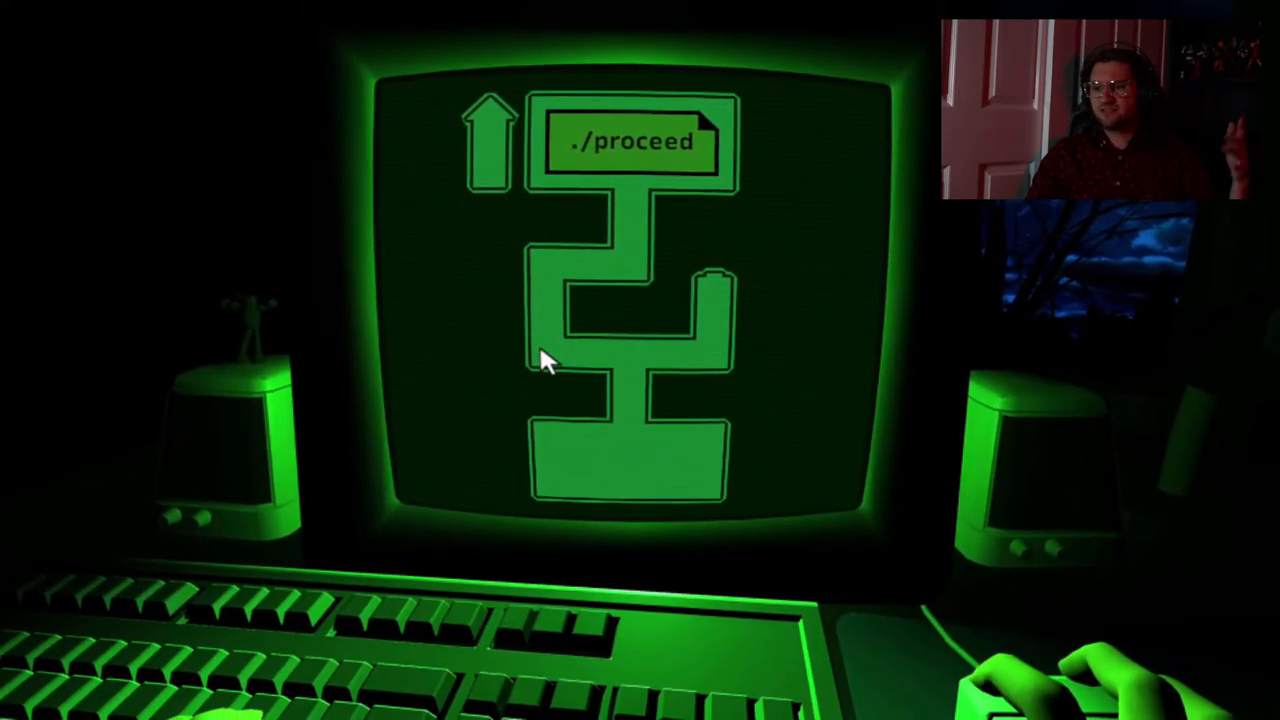
left_click(632, 140)
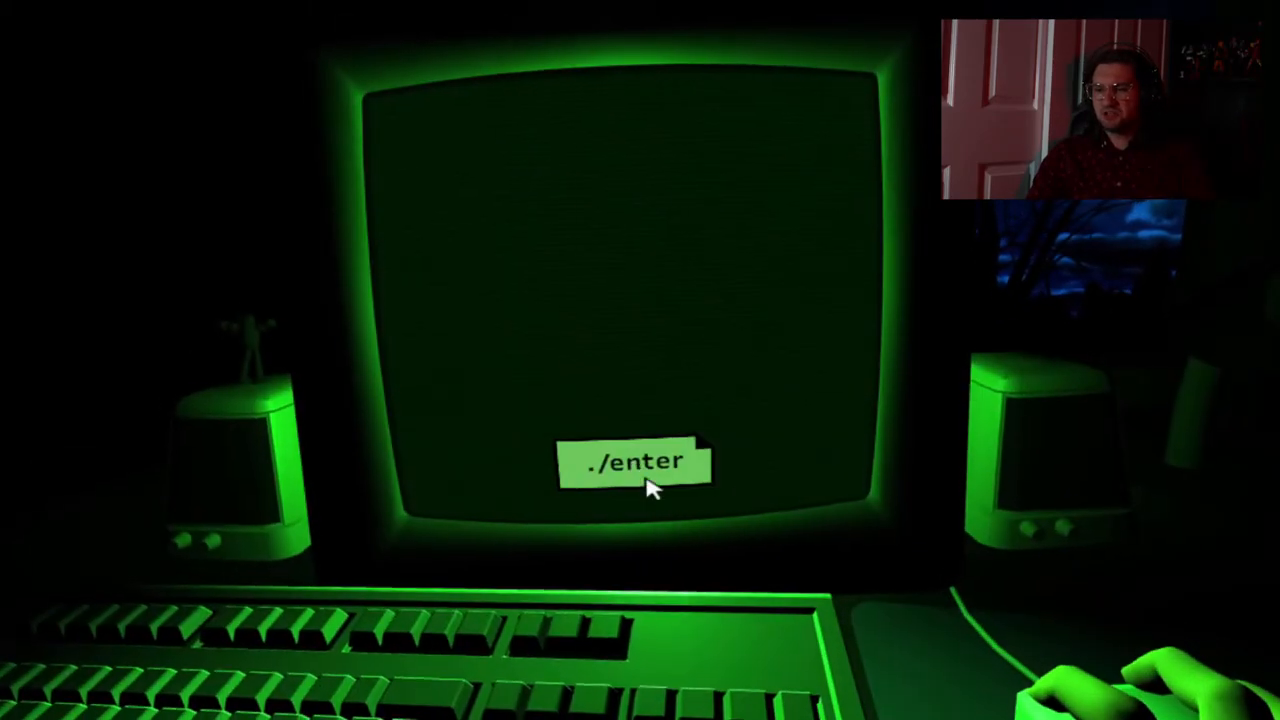
left_click(636, 462)
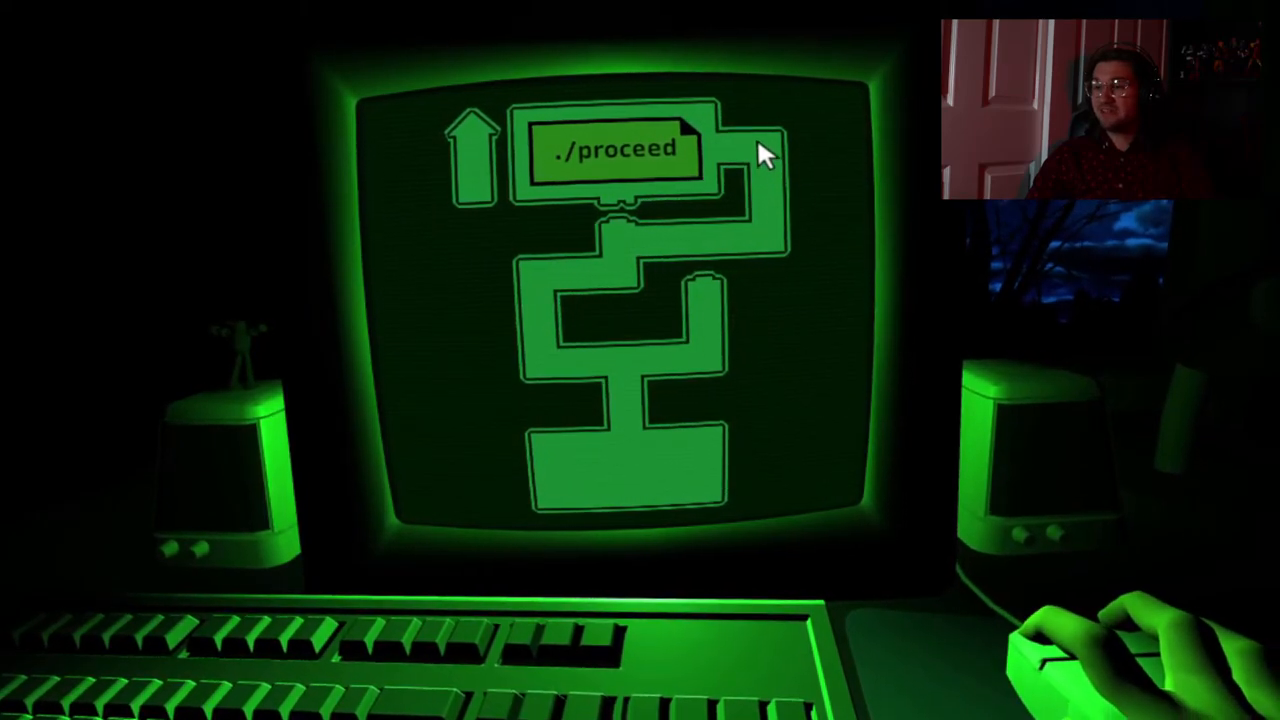
left_click(614, 150)
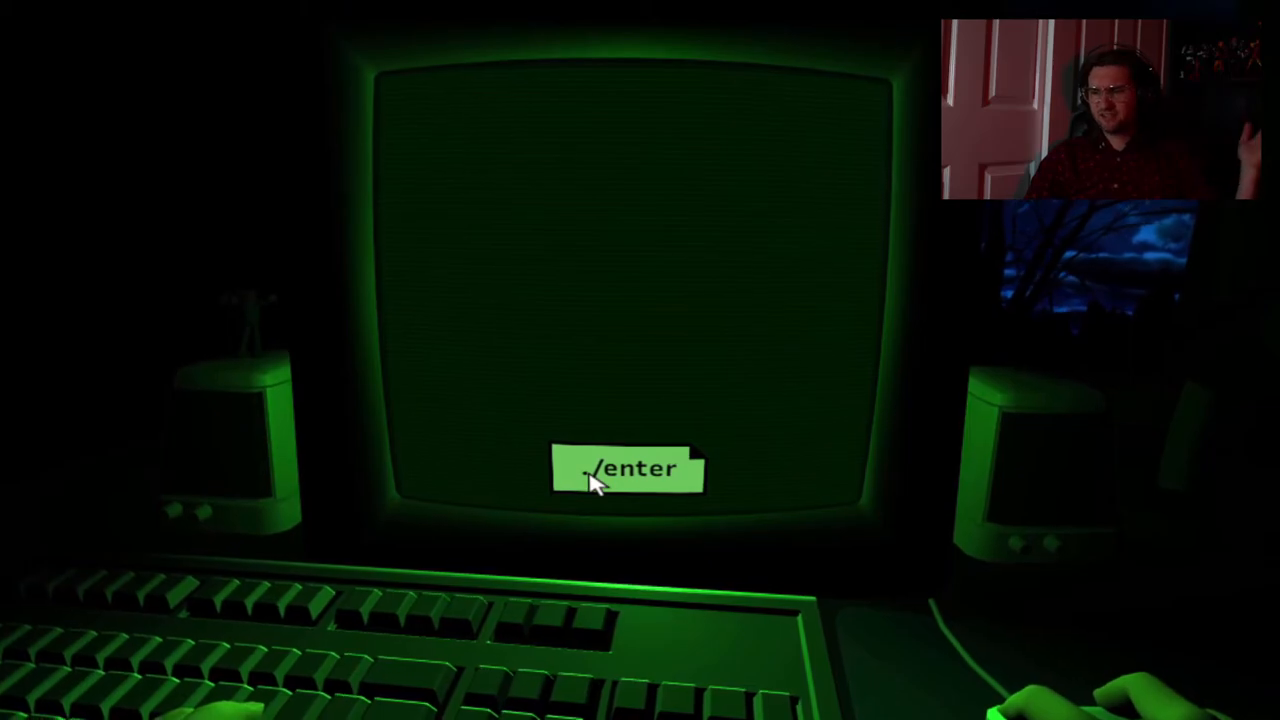
- Use ./enter on the dim screen to load the jagged red ./escape stage
left_click(628, 470)
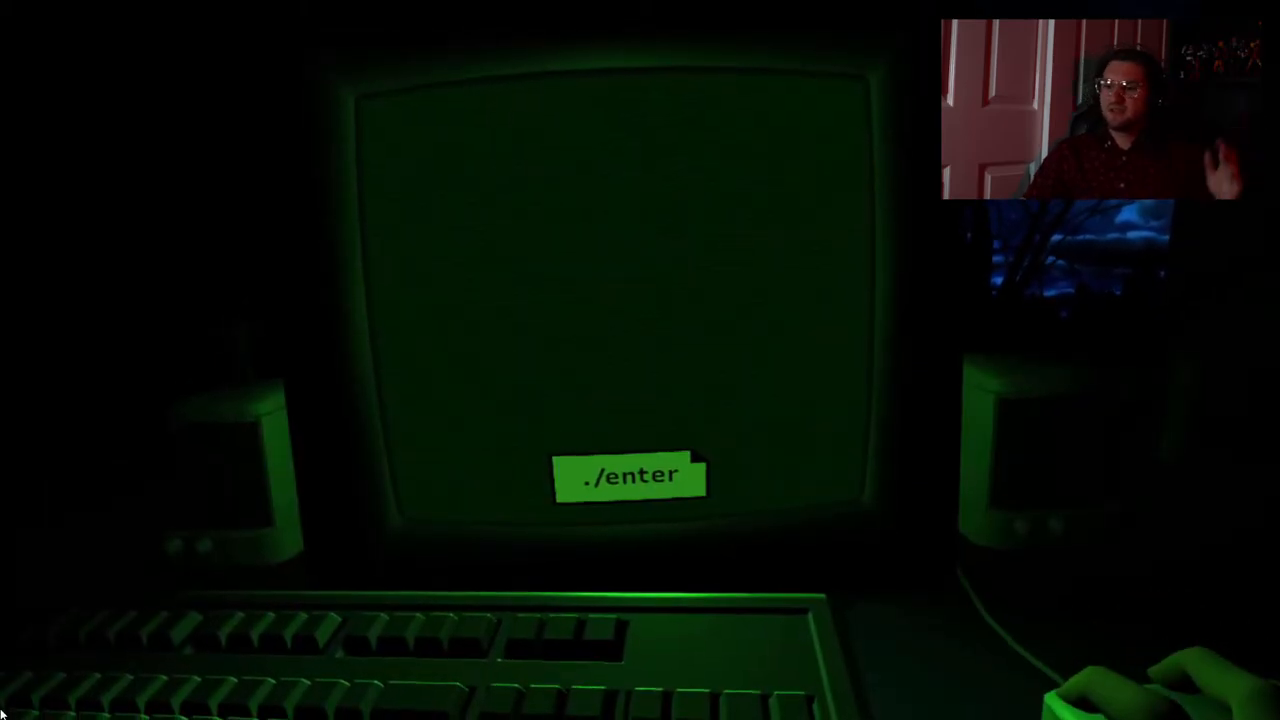
left_click(630, 476)
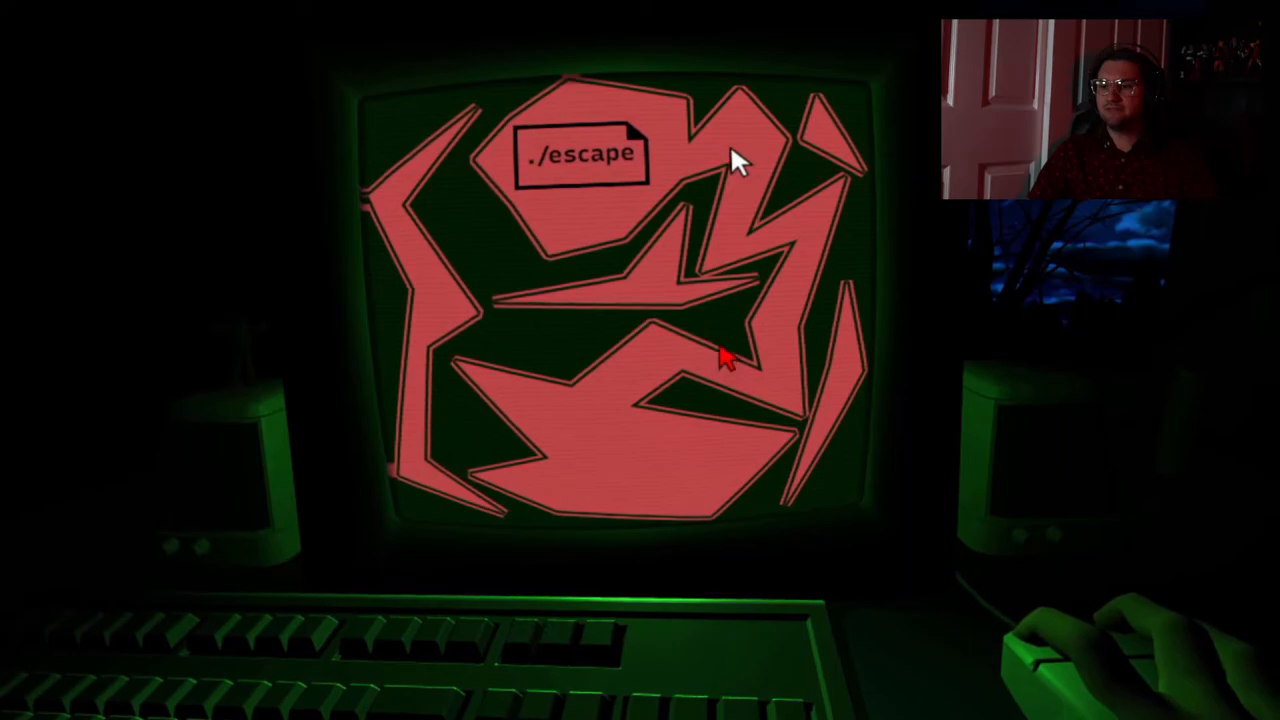
- Escape along the jagged red path, then ./enter to load the ./kill -f stage
left_click(578, 154)
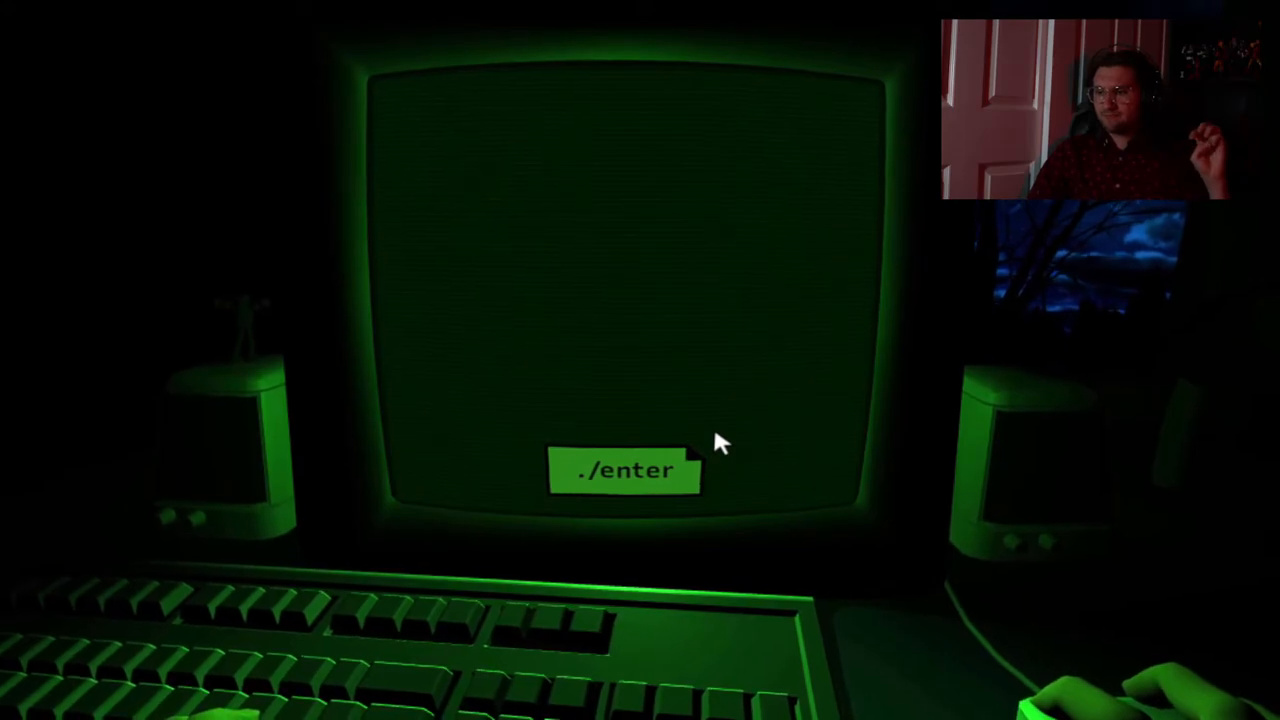
left_click(624, 470)
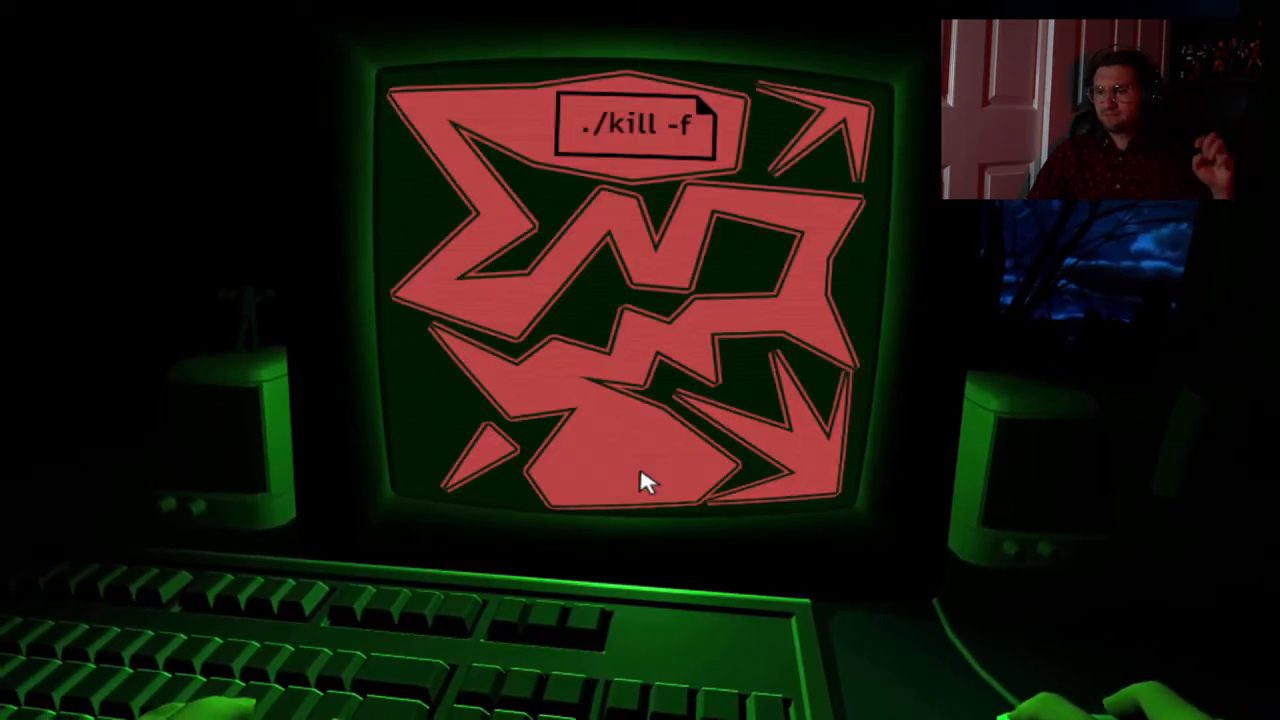